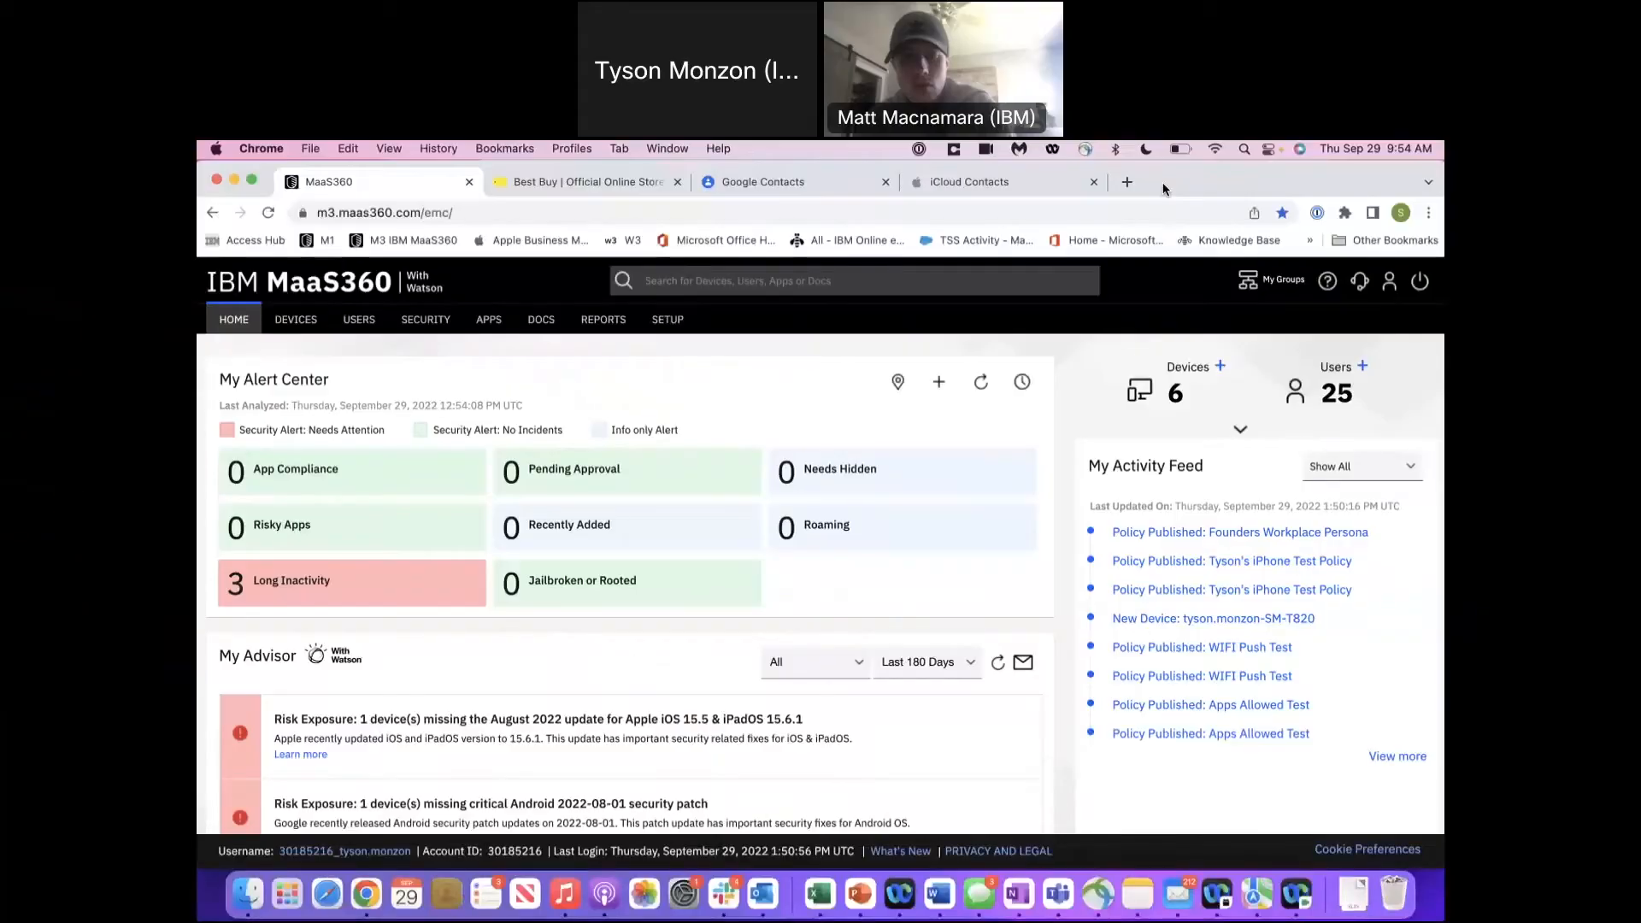
mouse_move(468, 228)
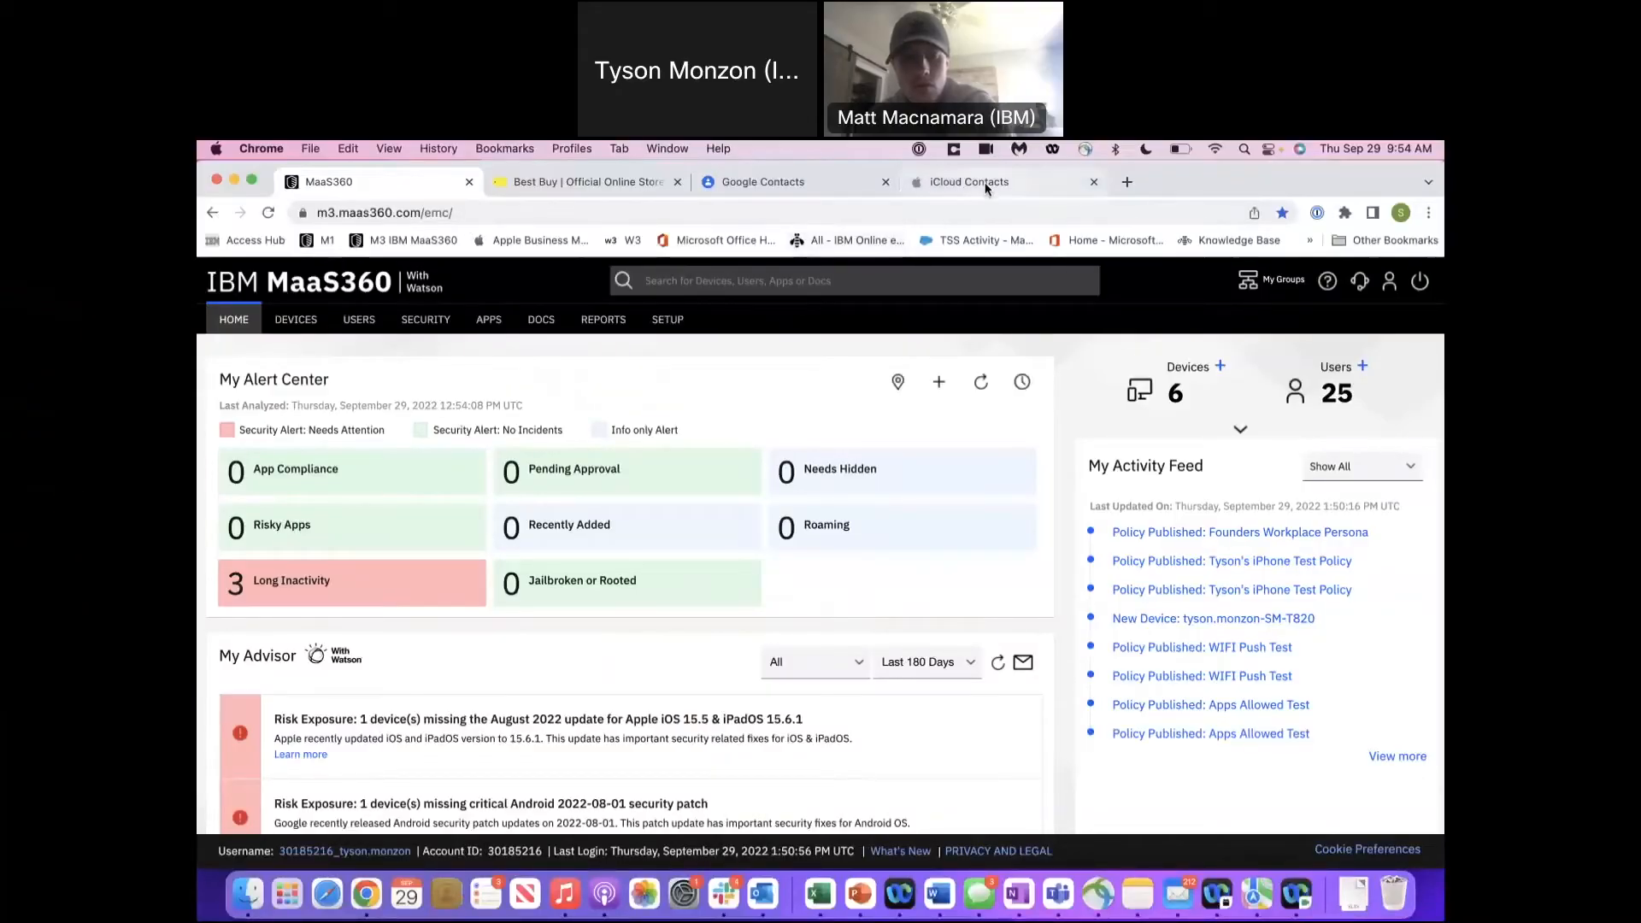
Create a new iCloud contact and enter the name Matt Mac
click(968, 181)
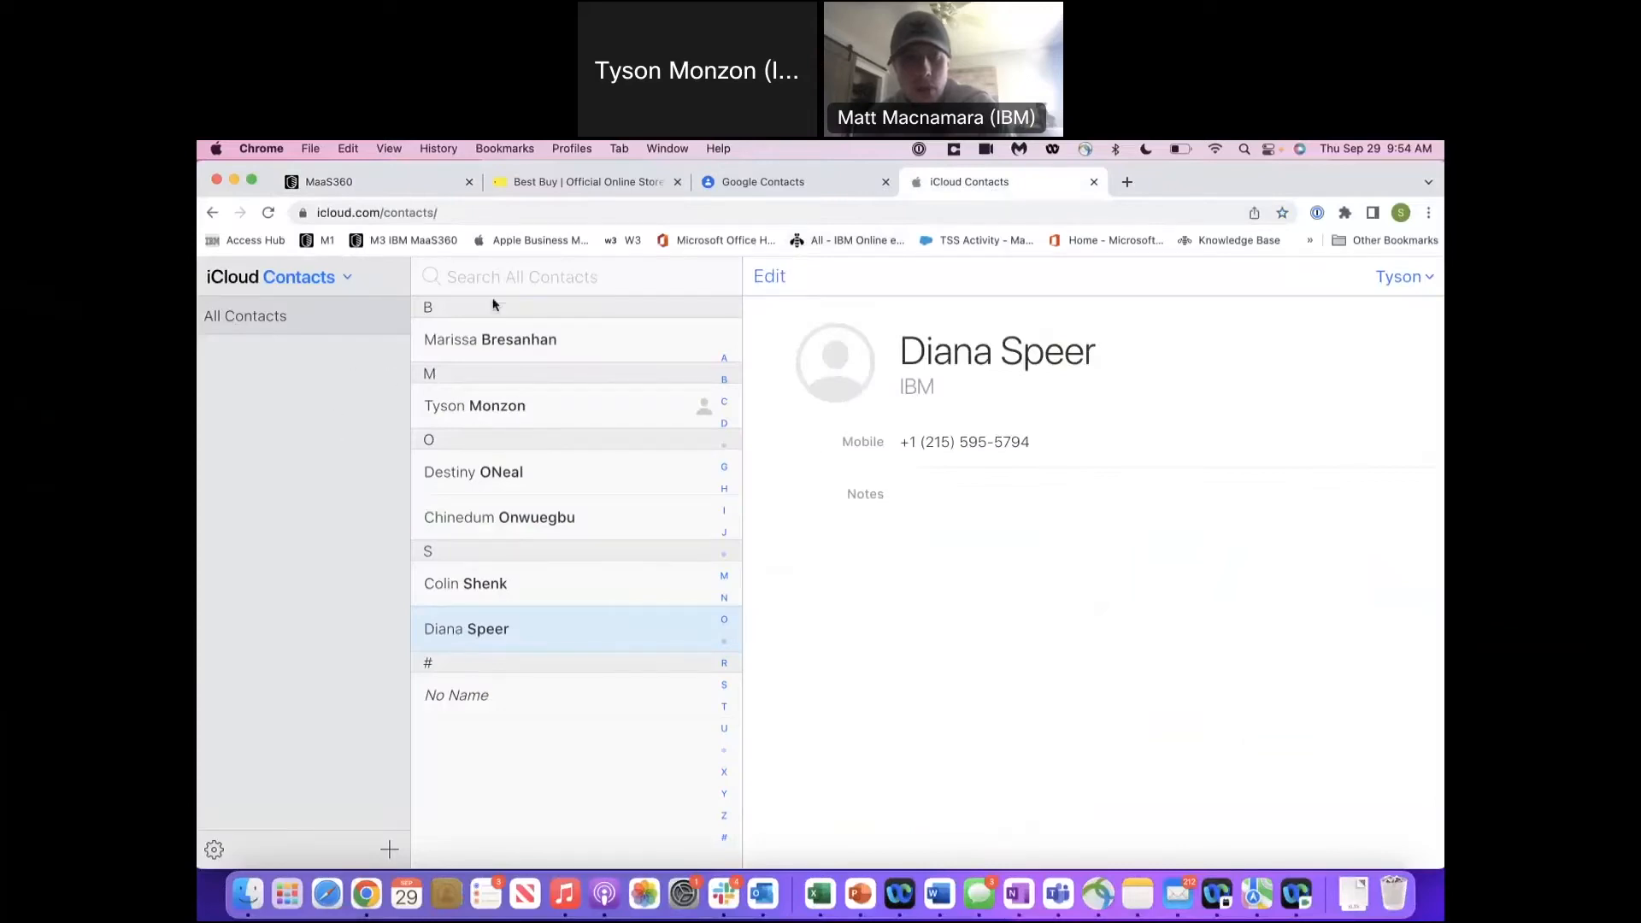
click(388, 849)
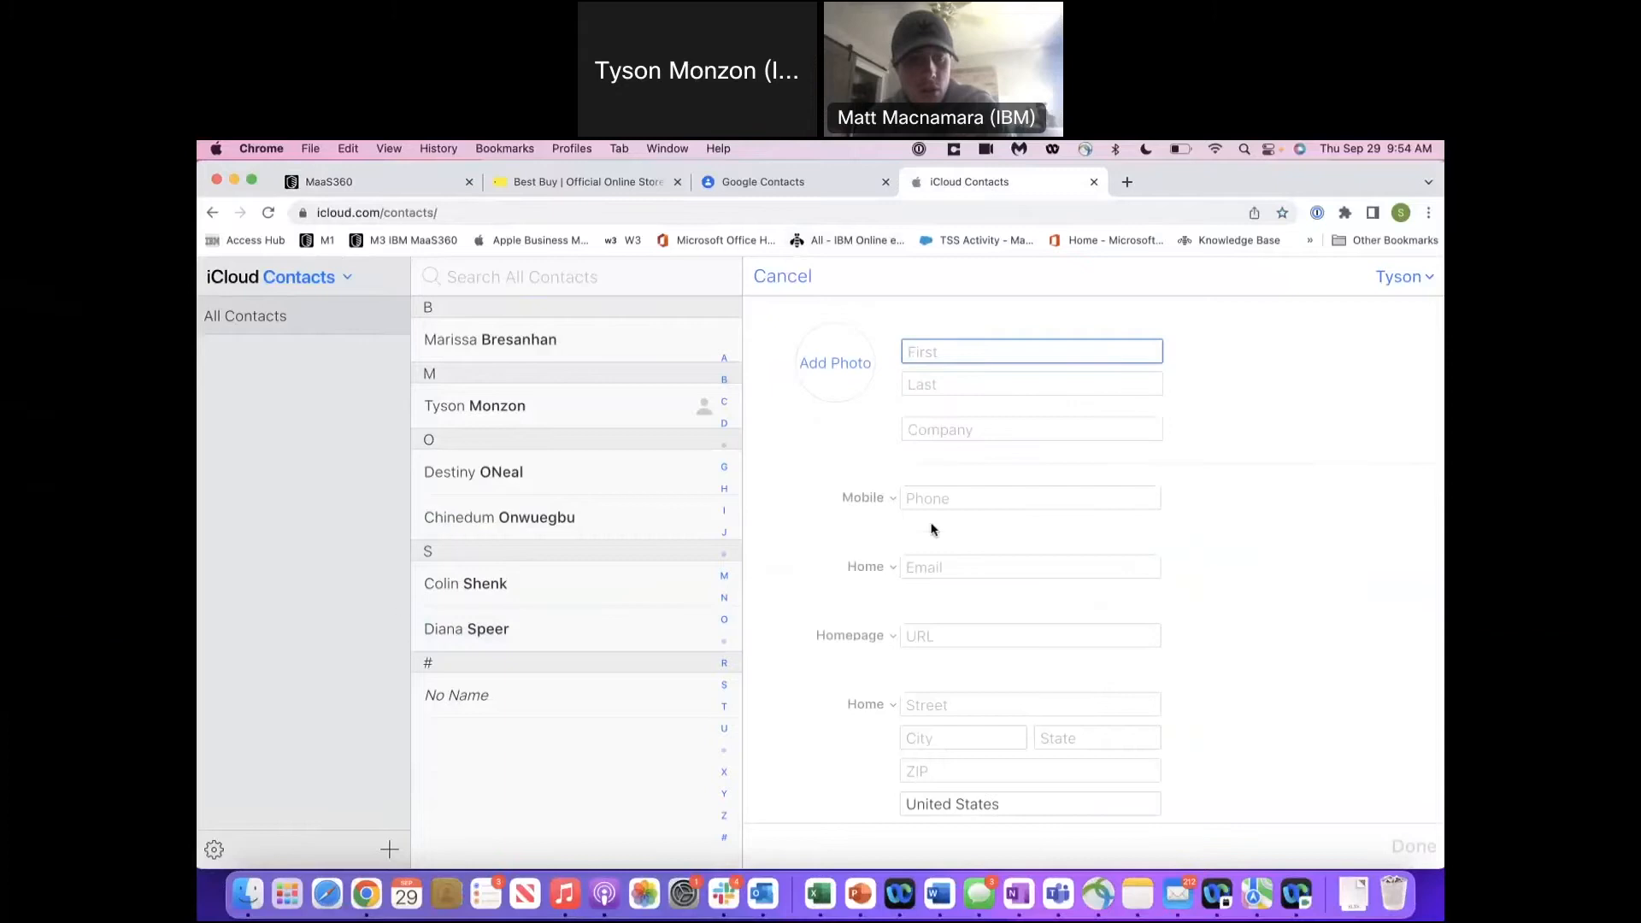
text(Test)
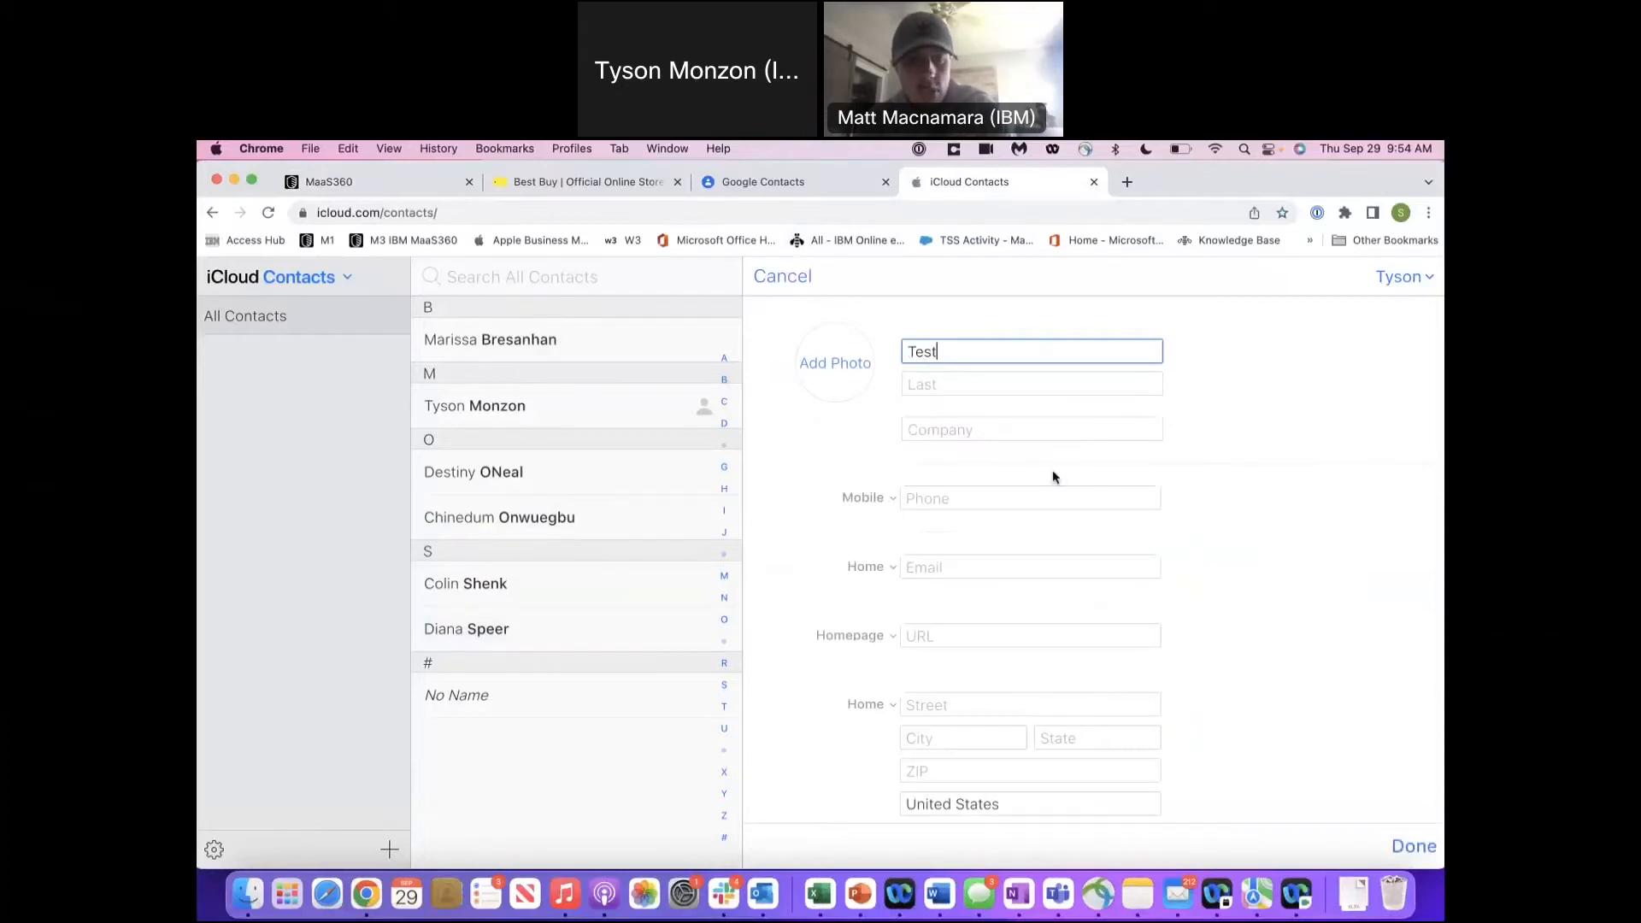
text(Ma)
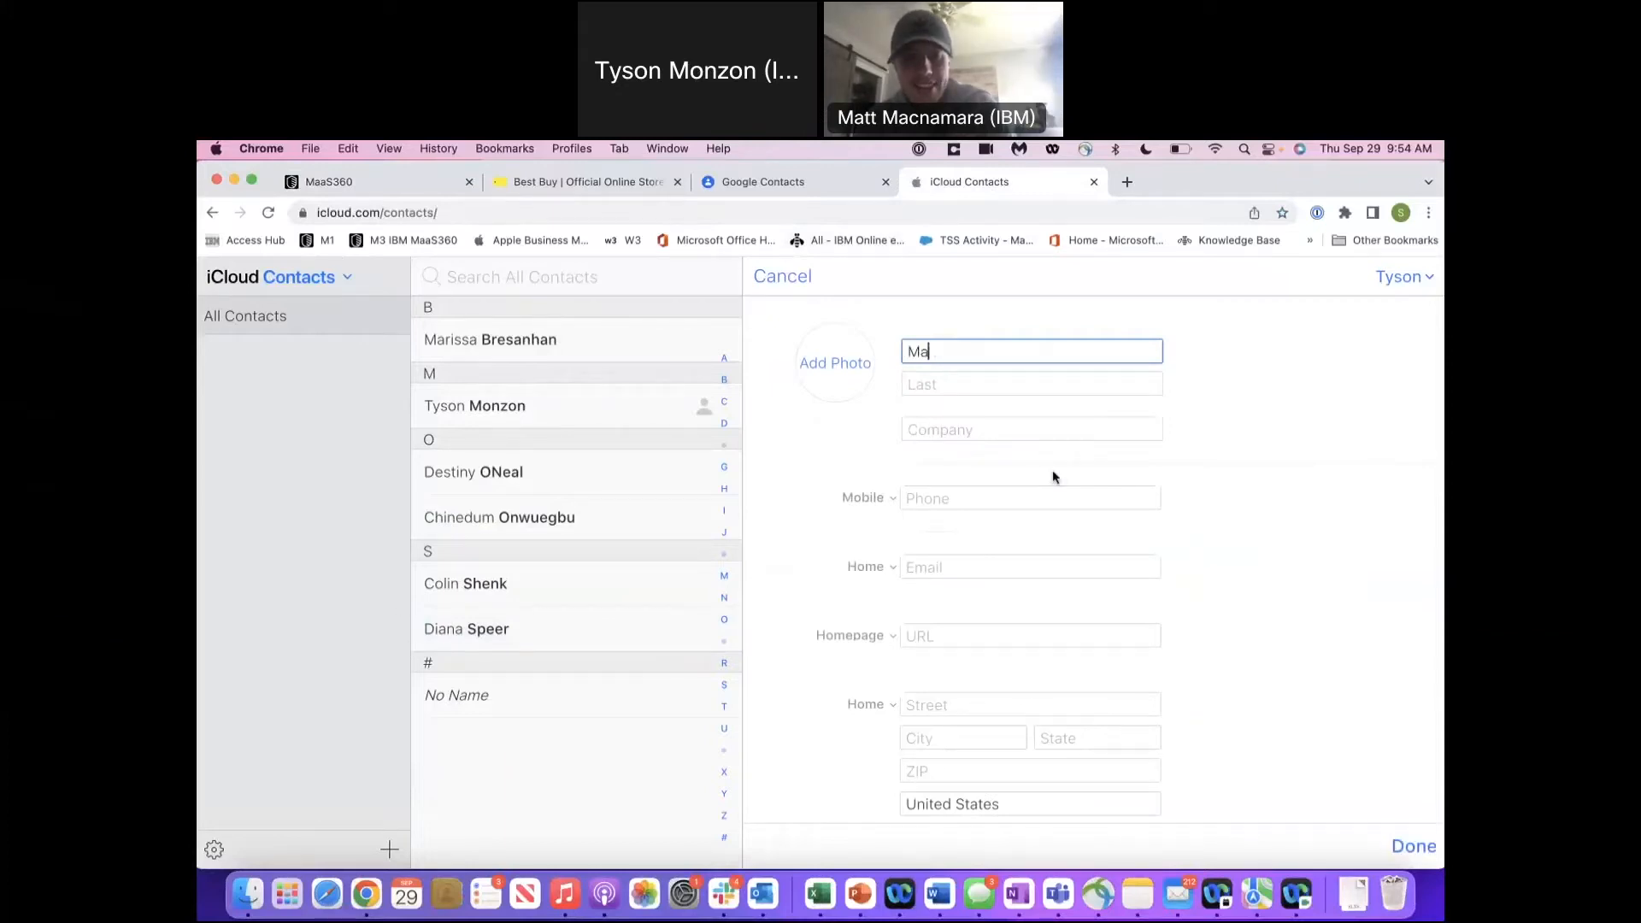
text(Mac)
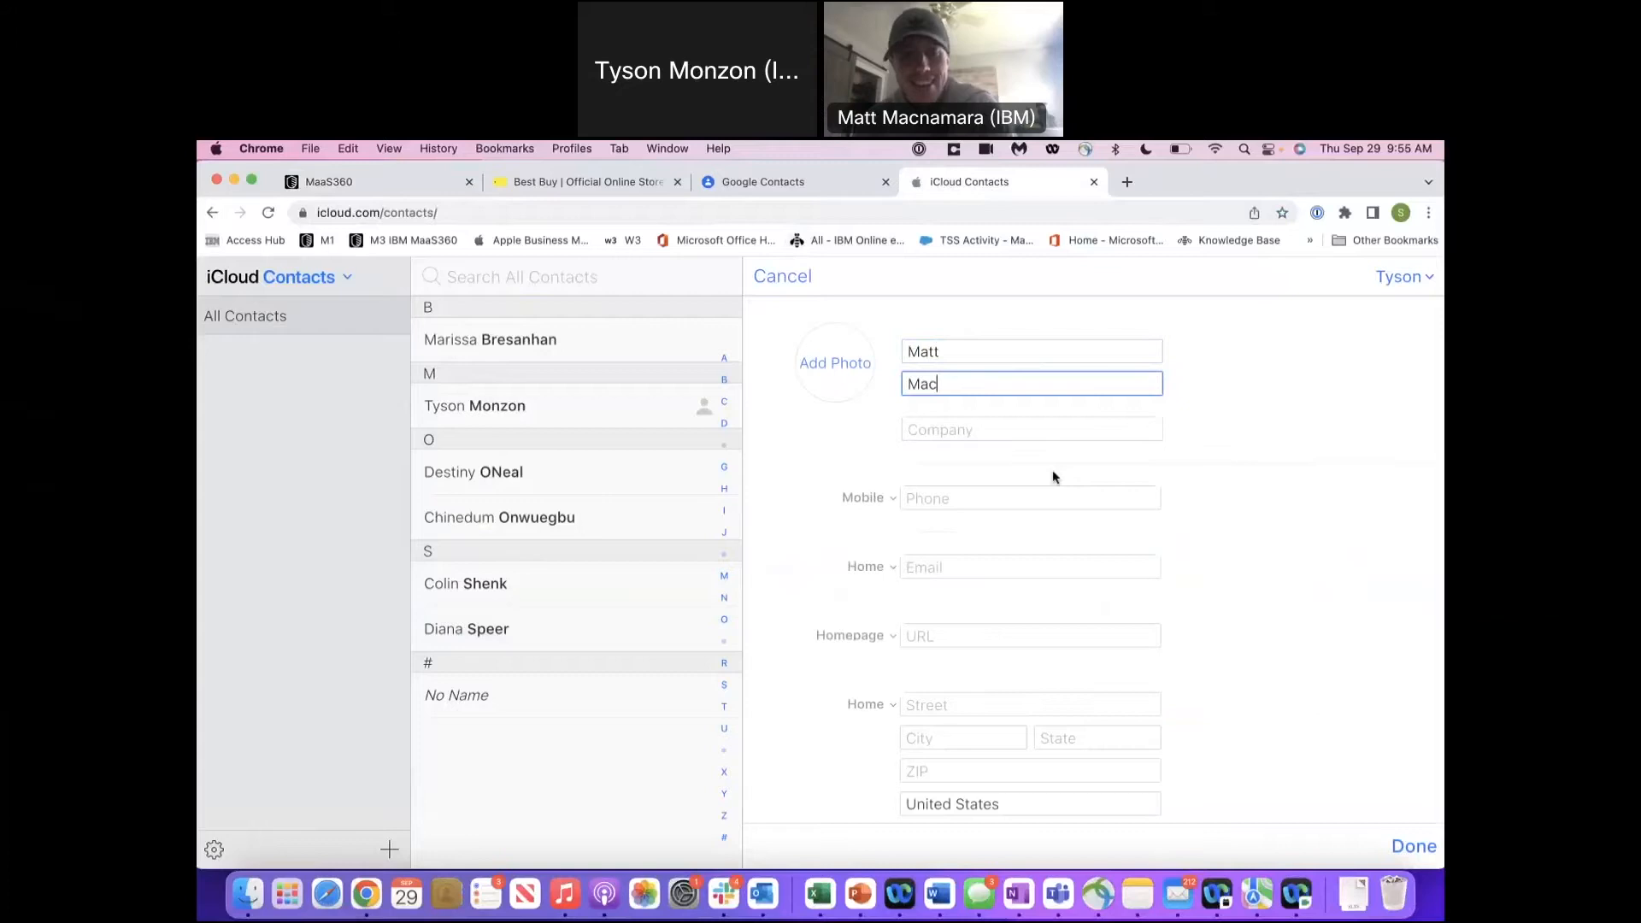
text(n)
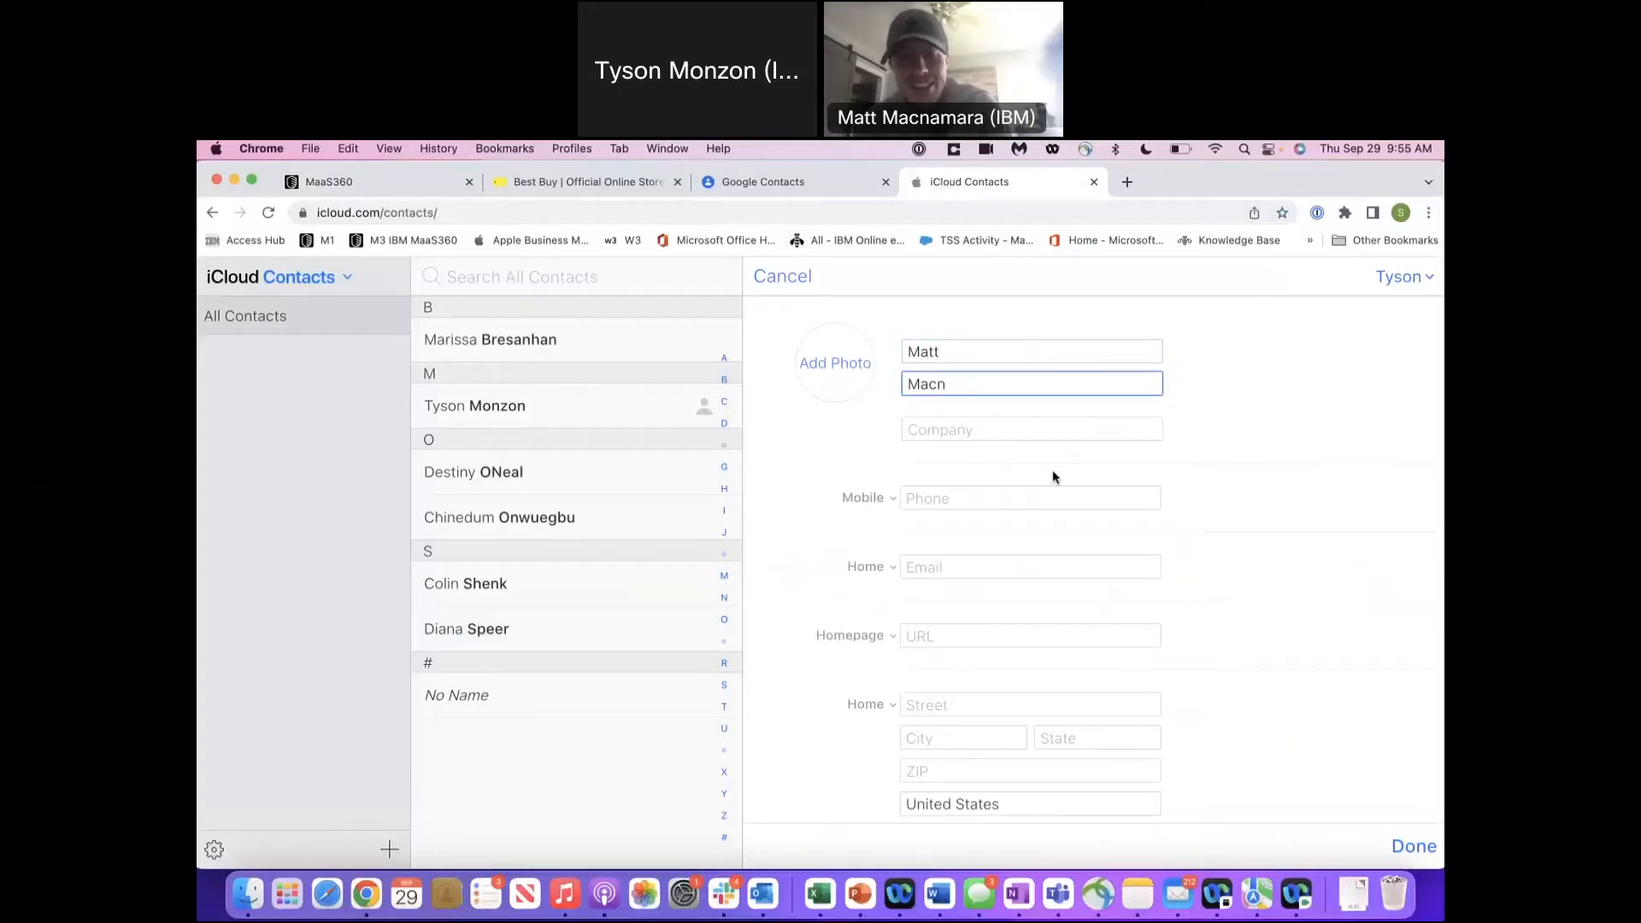
key(Backspace)
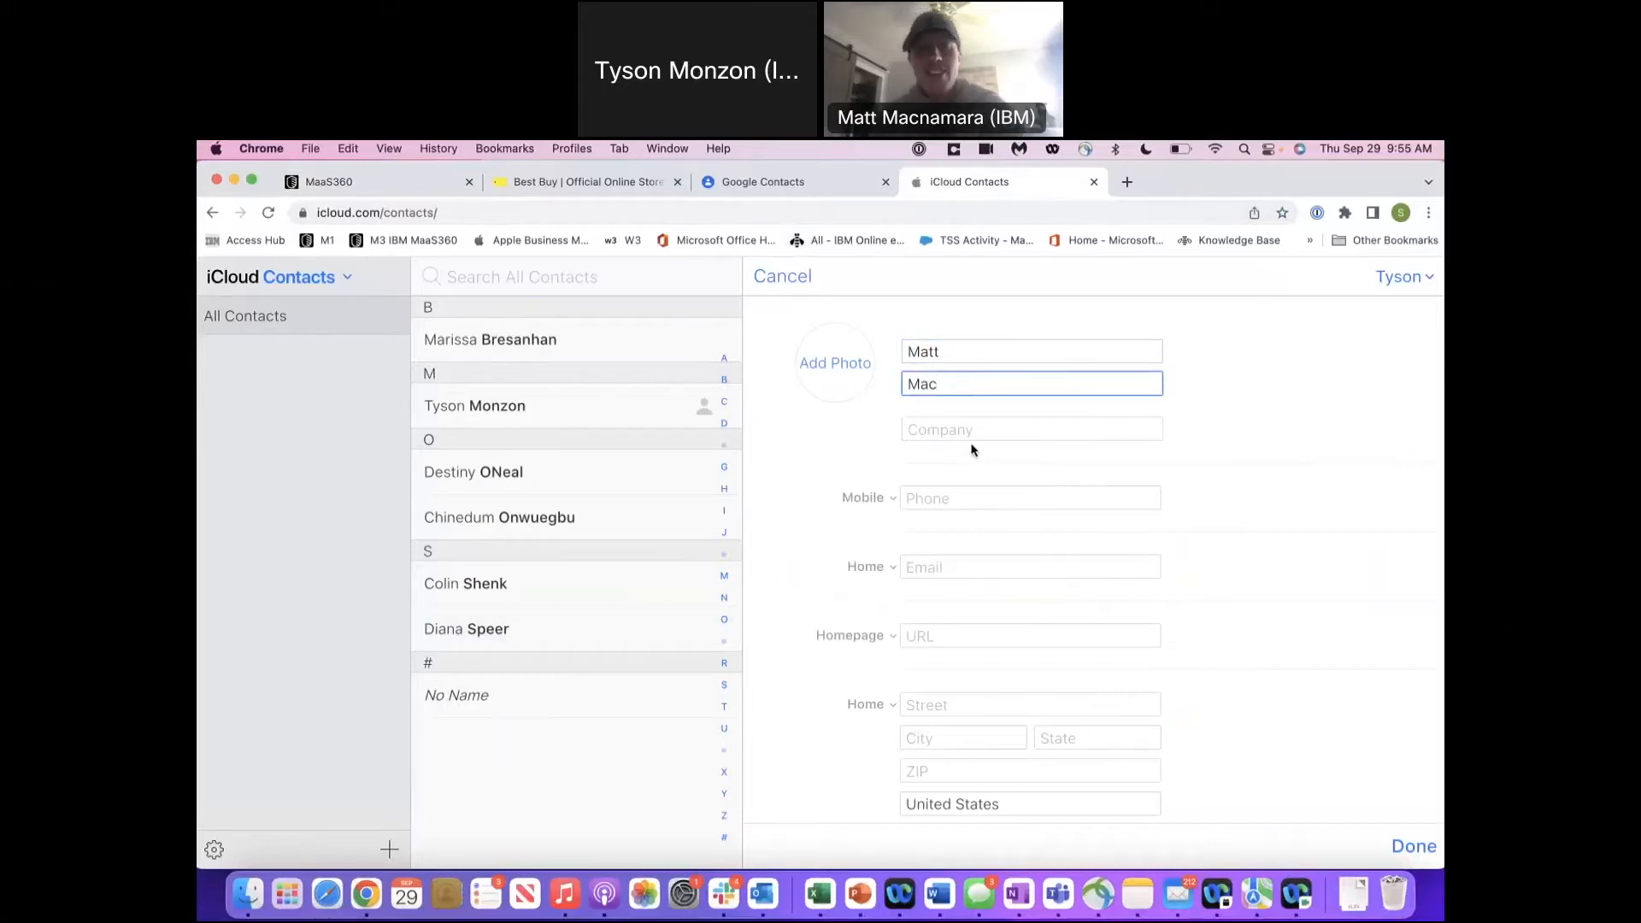
text(IBM)
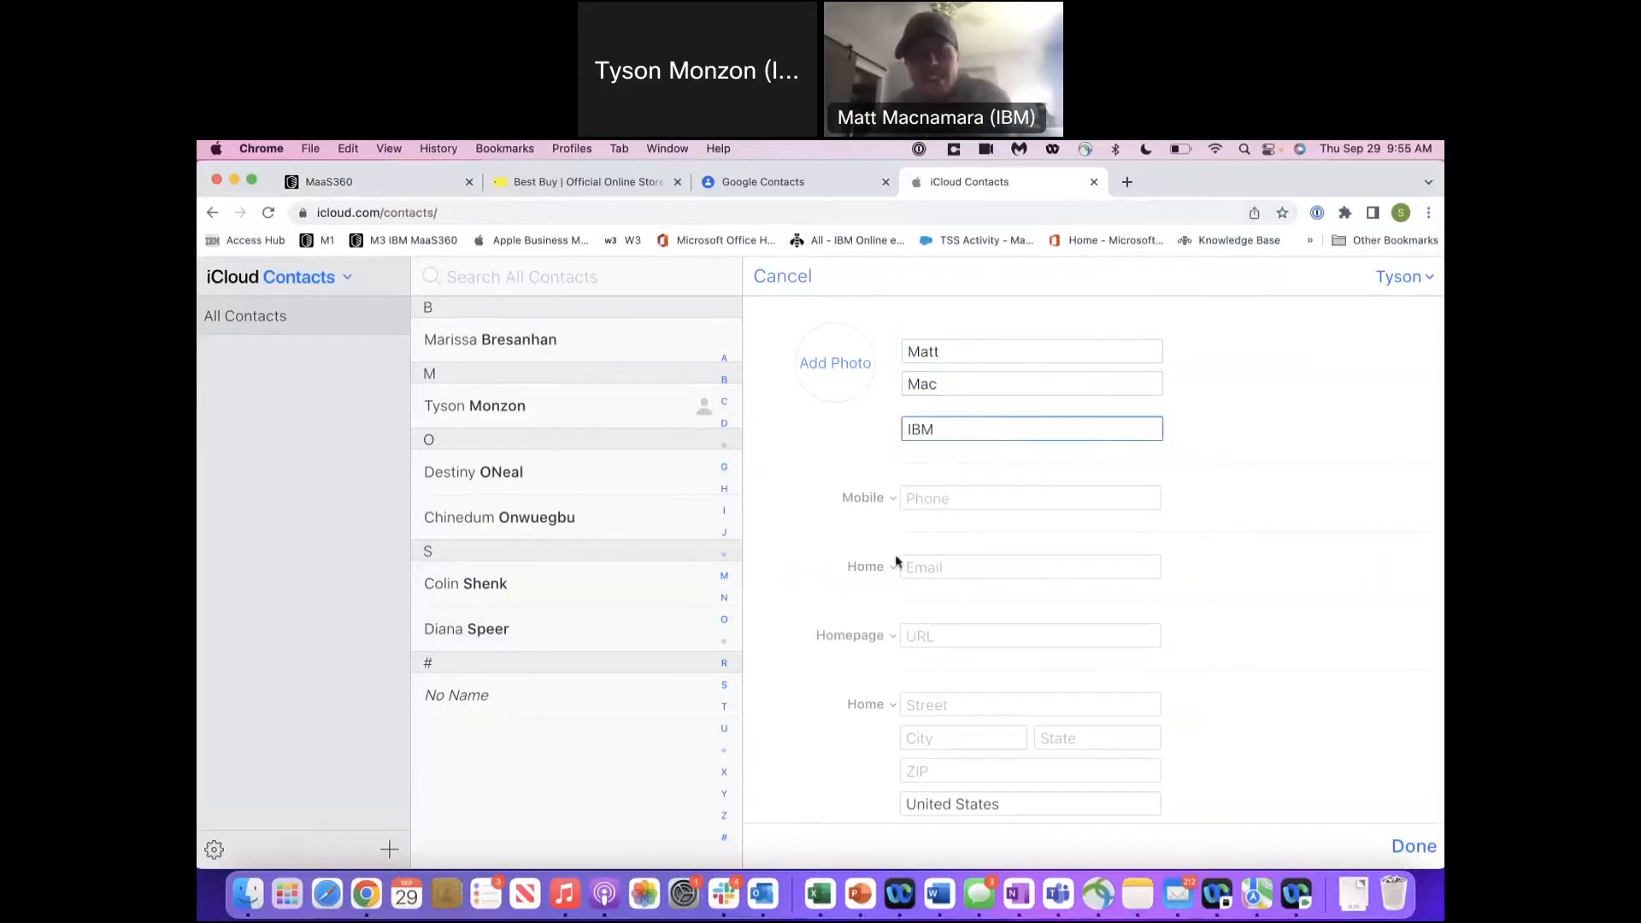
text(123)
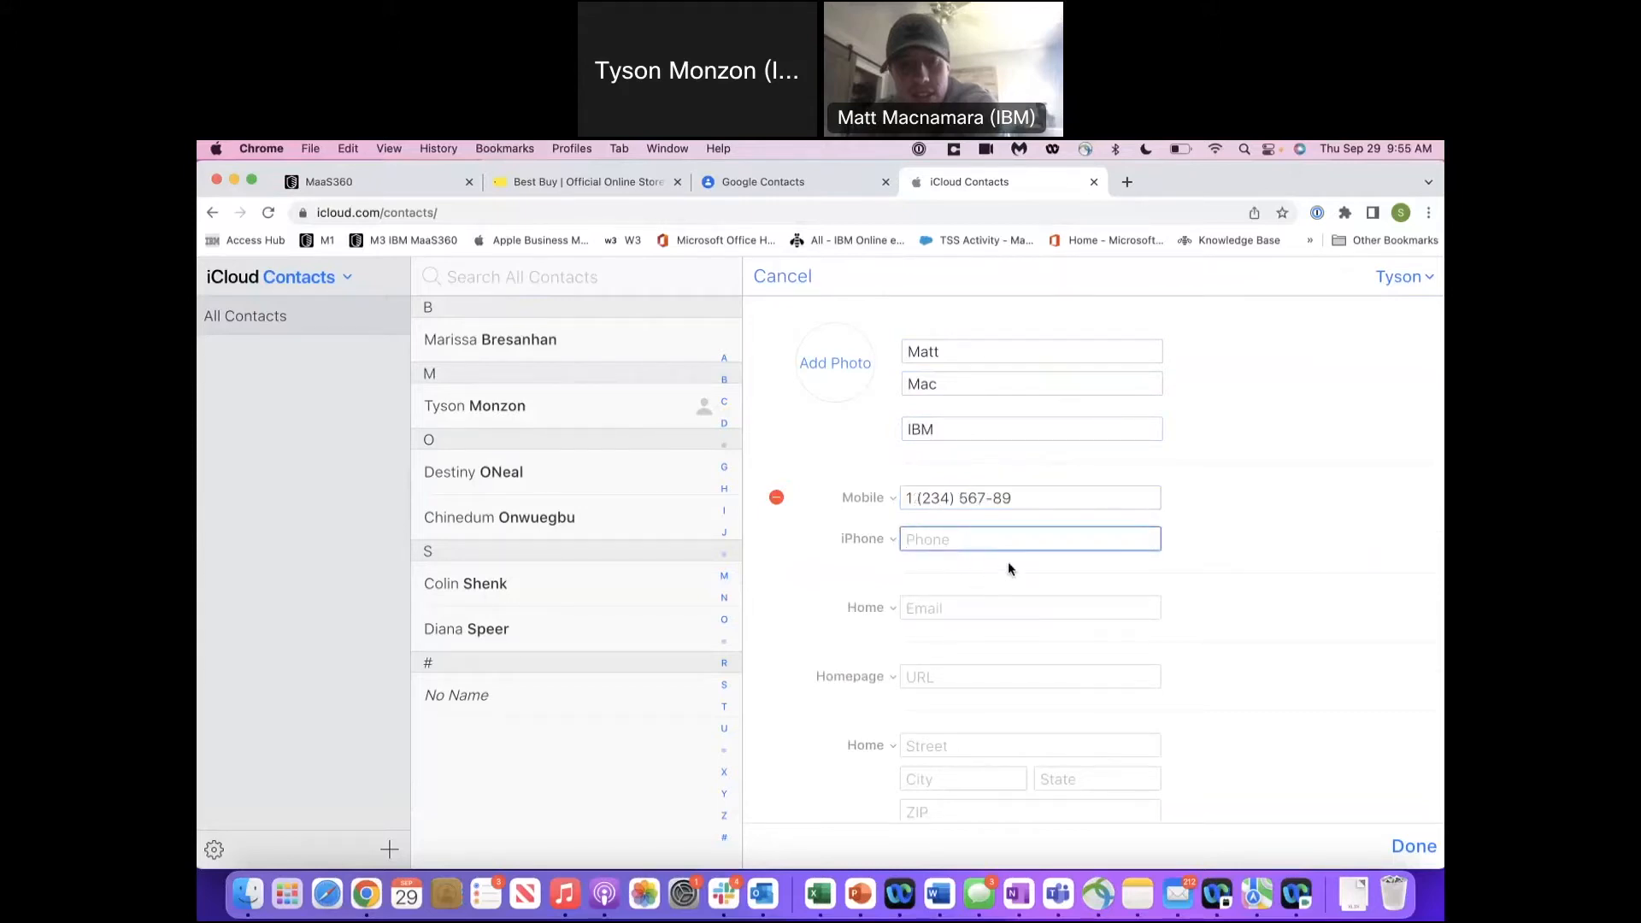
click(1029, 498)
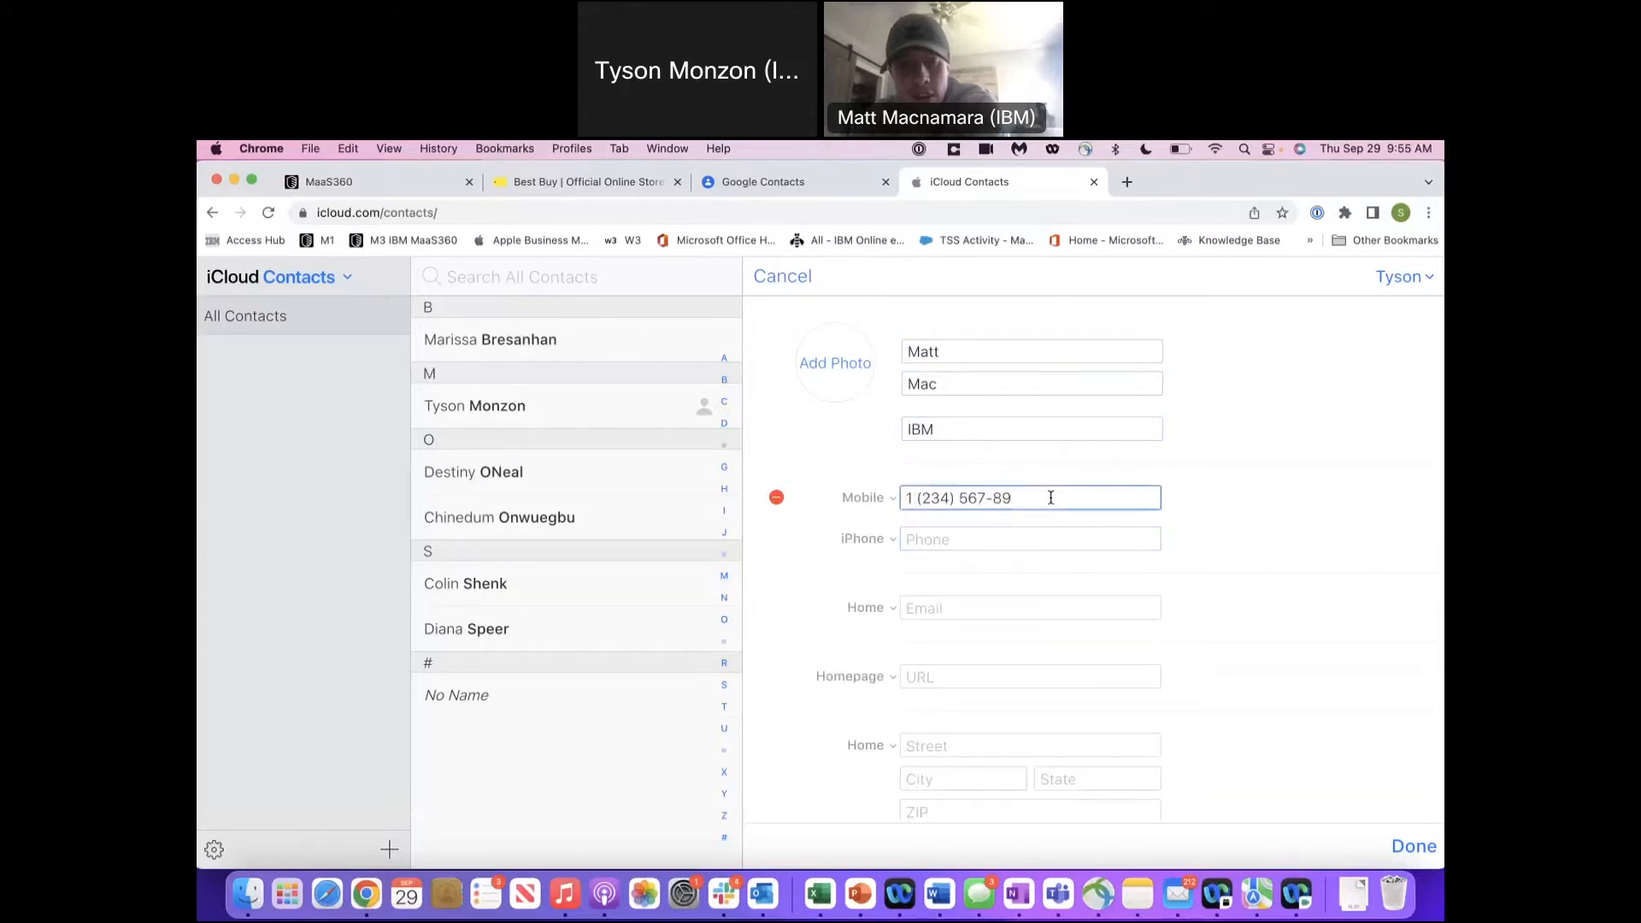
text(99)
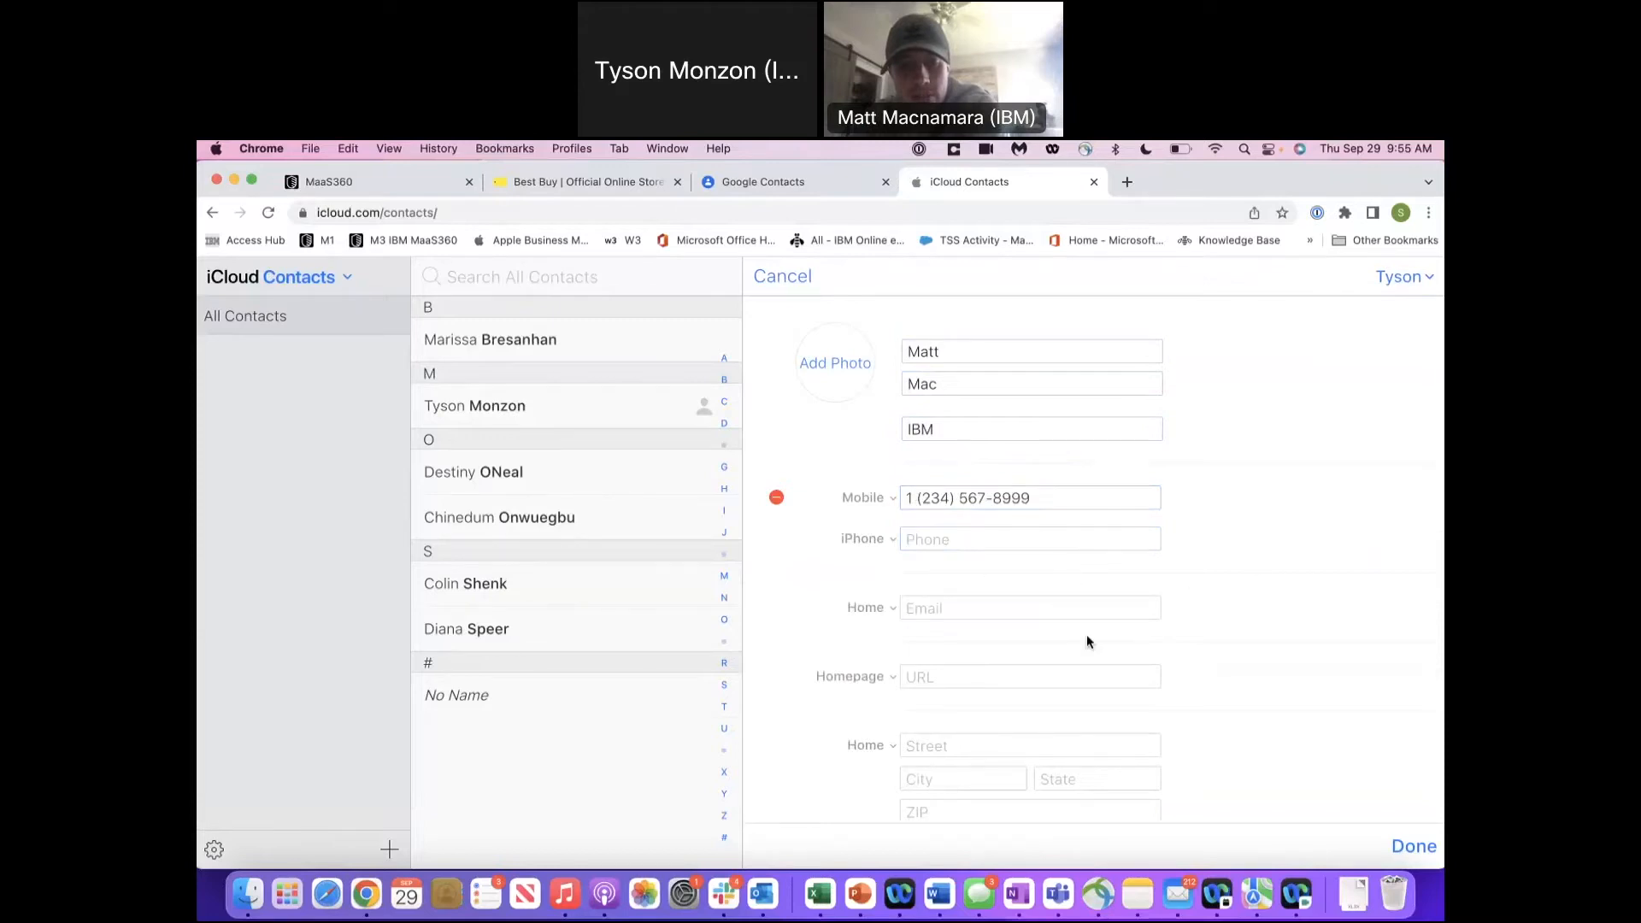
scroll(down, 3)
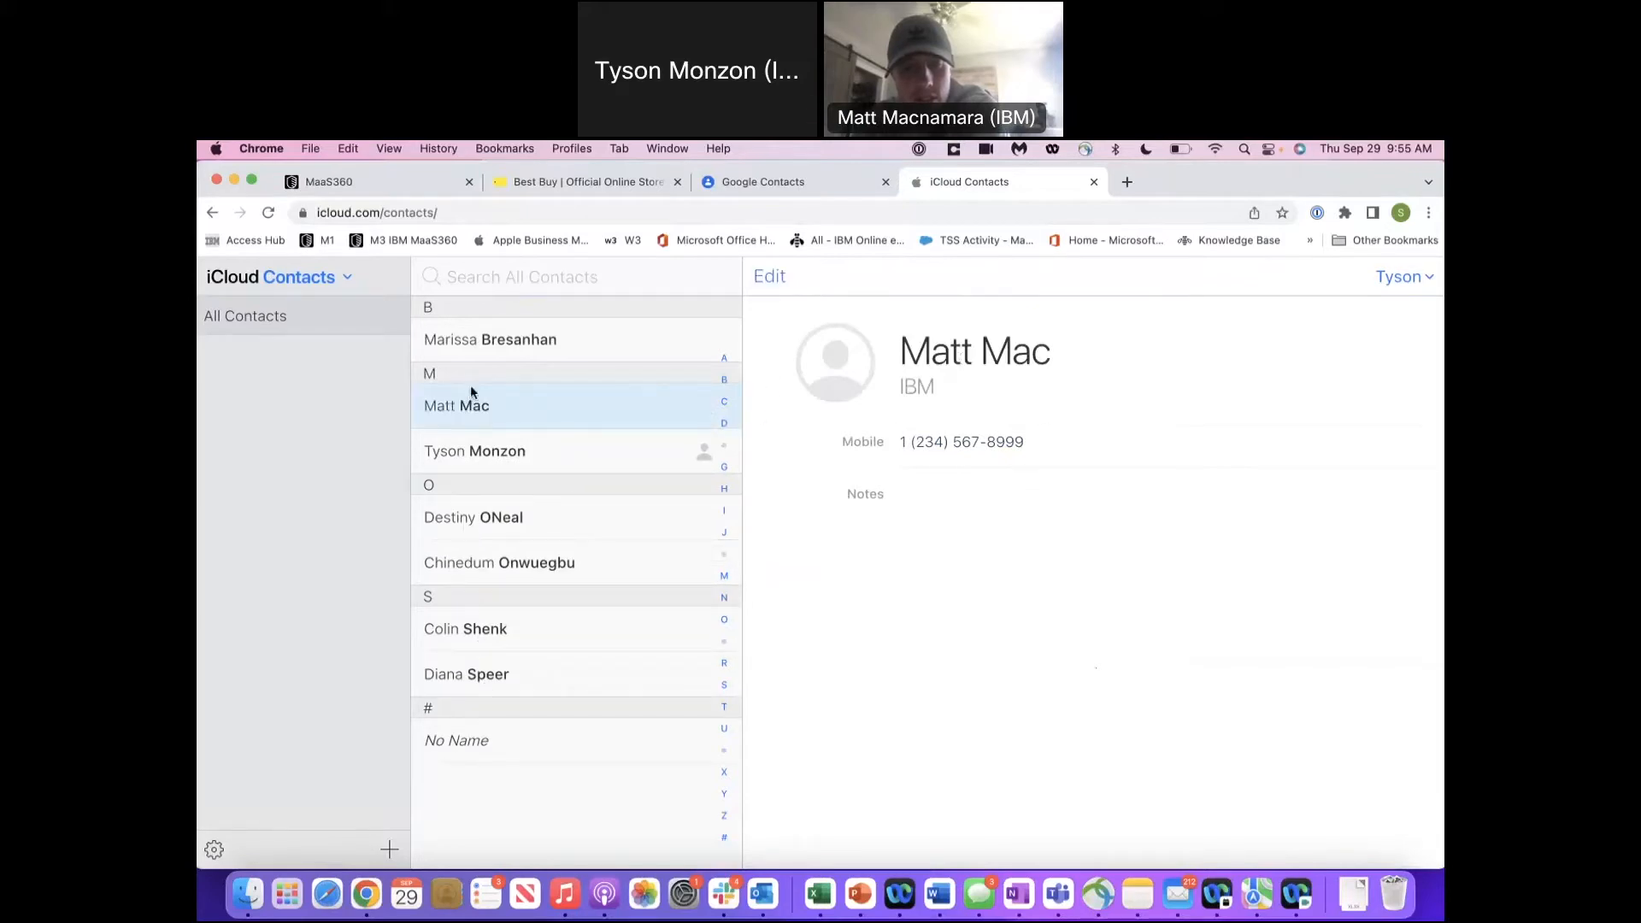
click(214, 848)
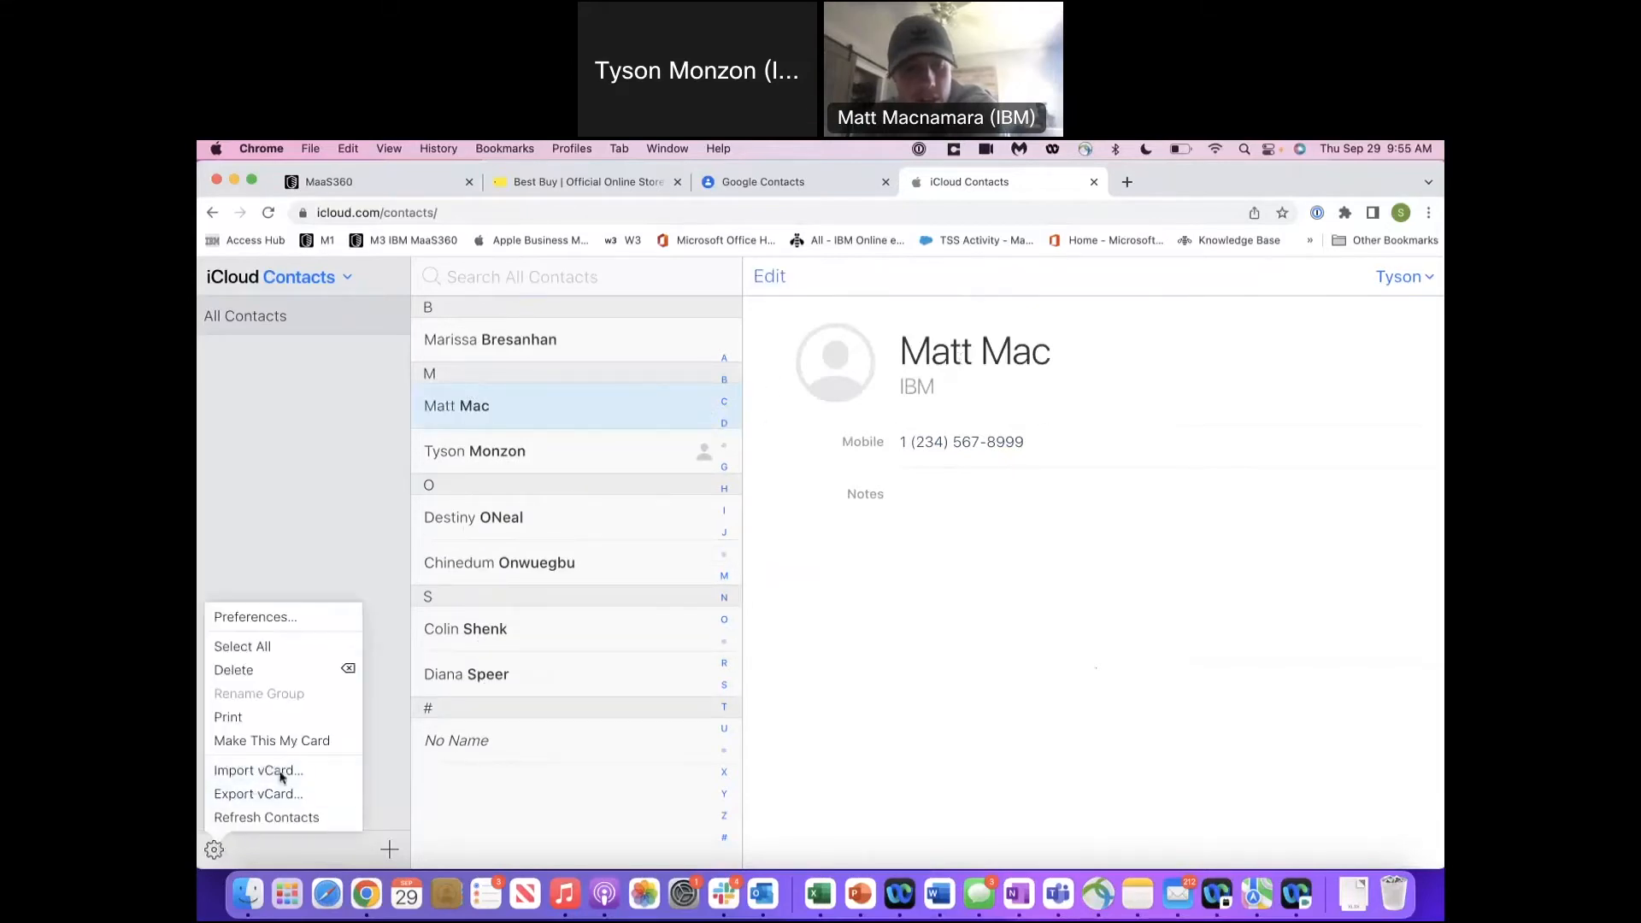
click(257, 794)
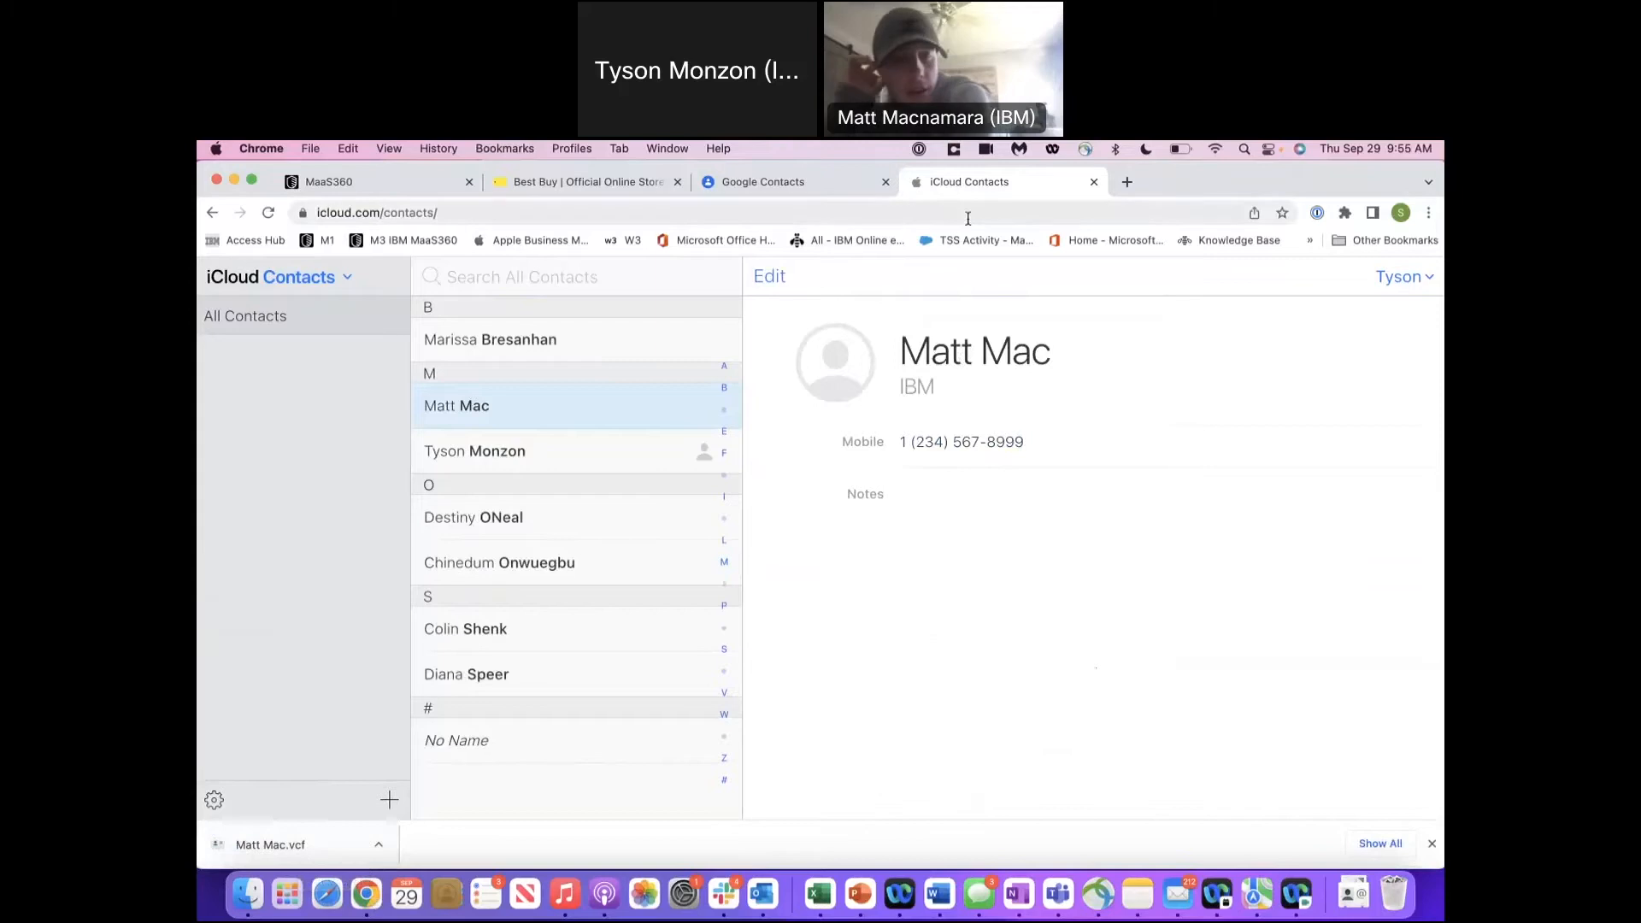
click(327, 181)
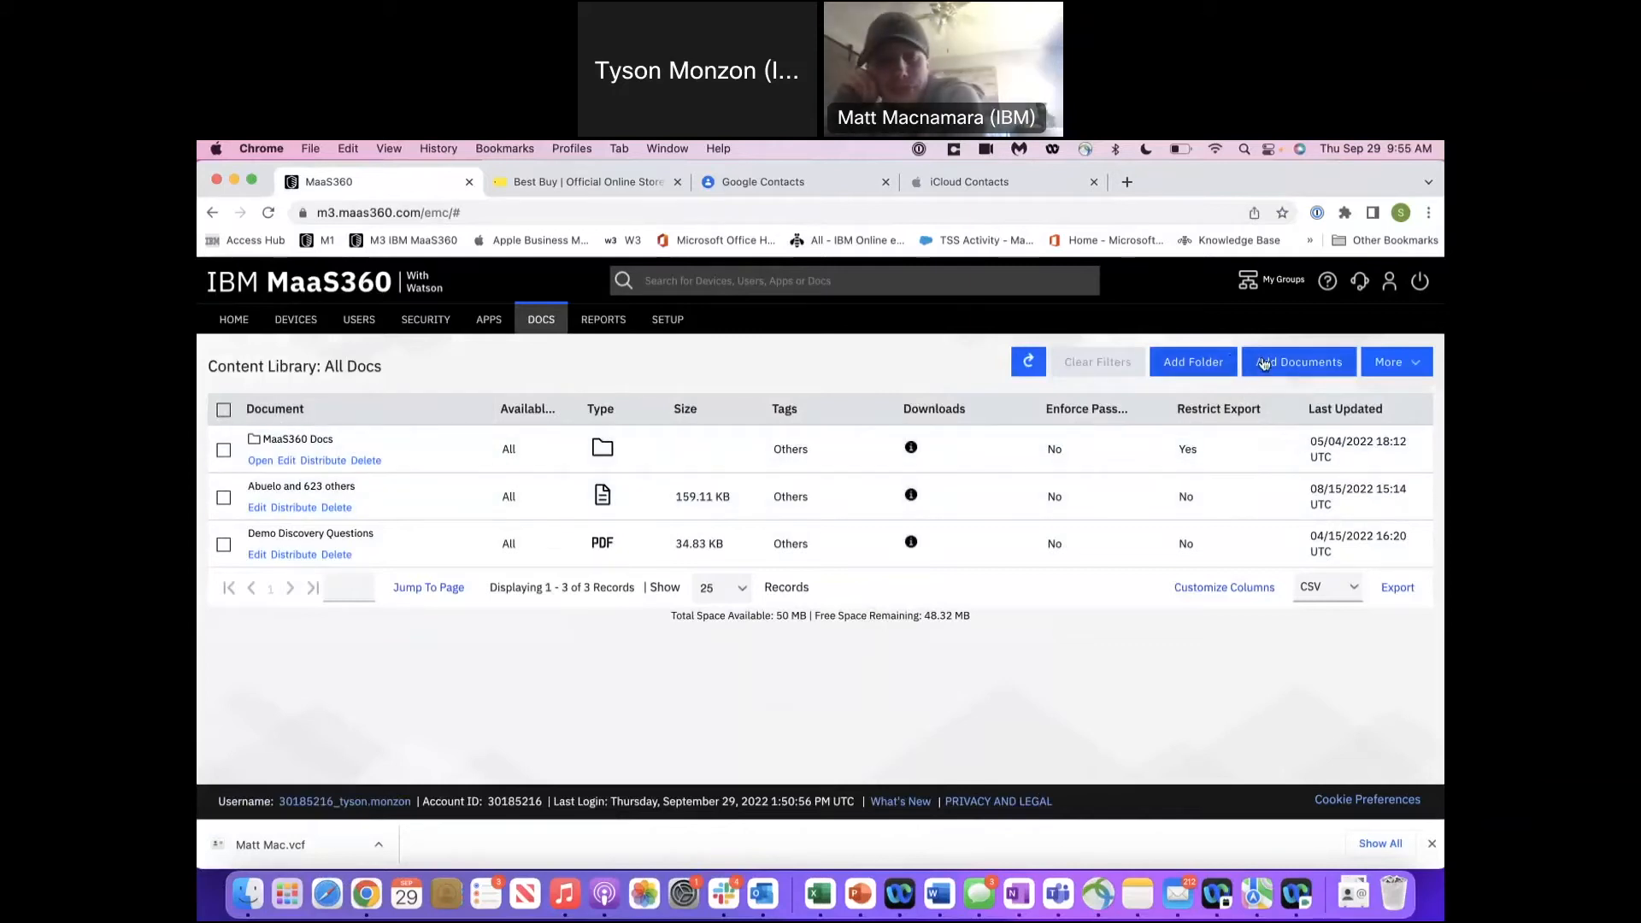
click(1298, 361)
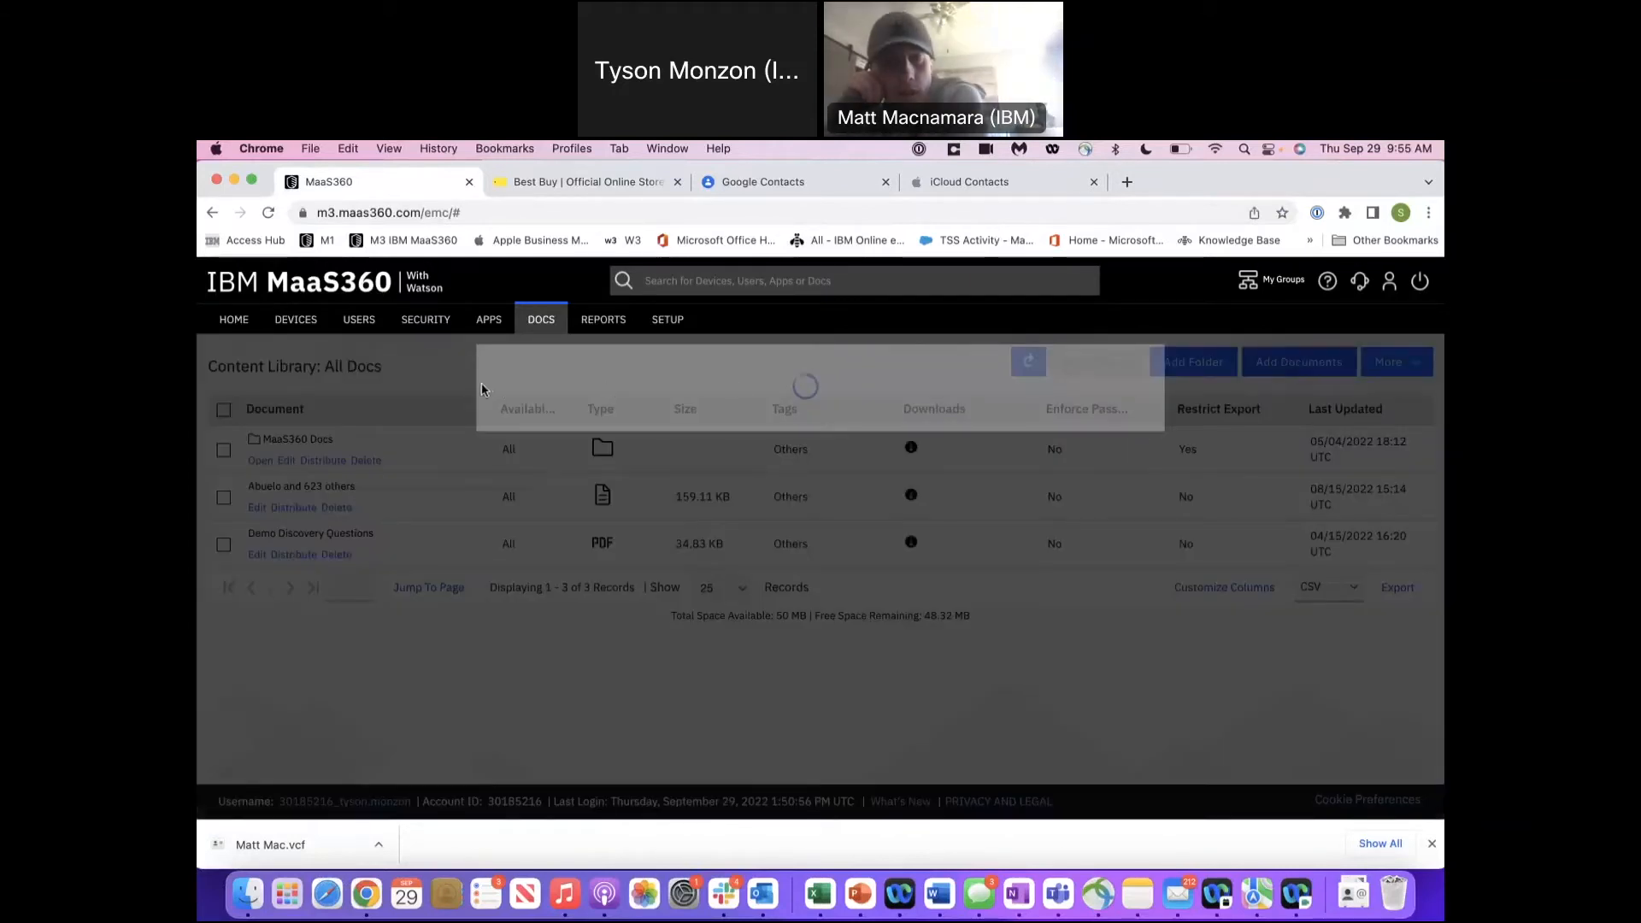
click(1298, 361)
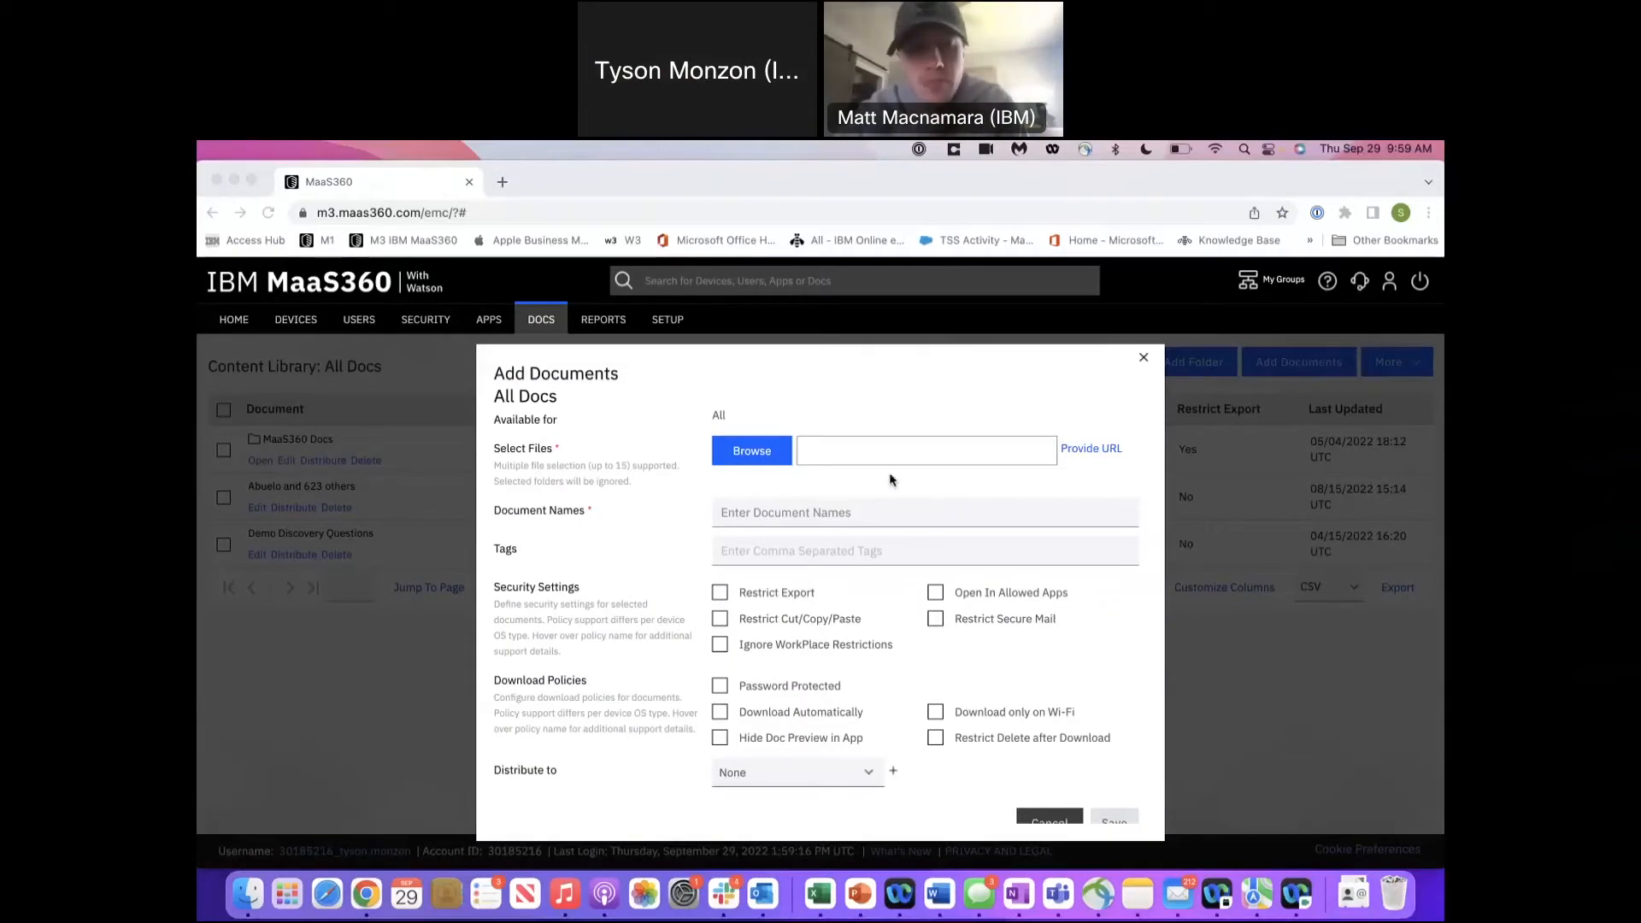
mouse_move(876, 477)
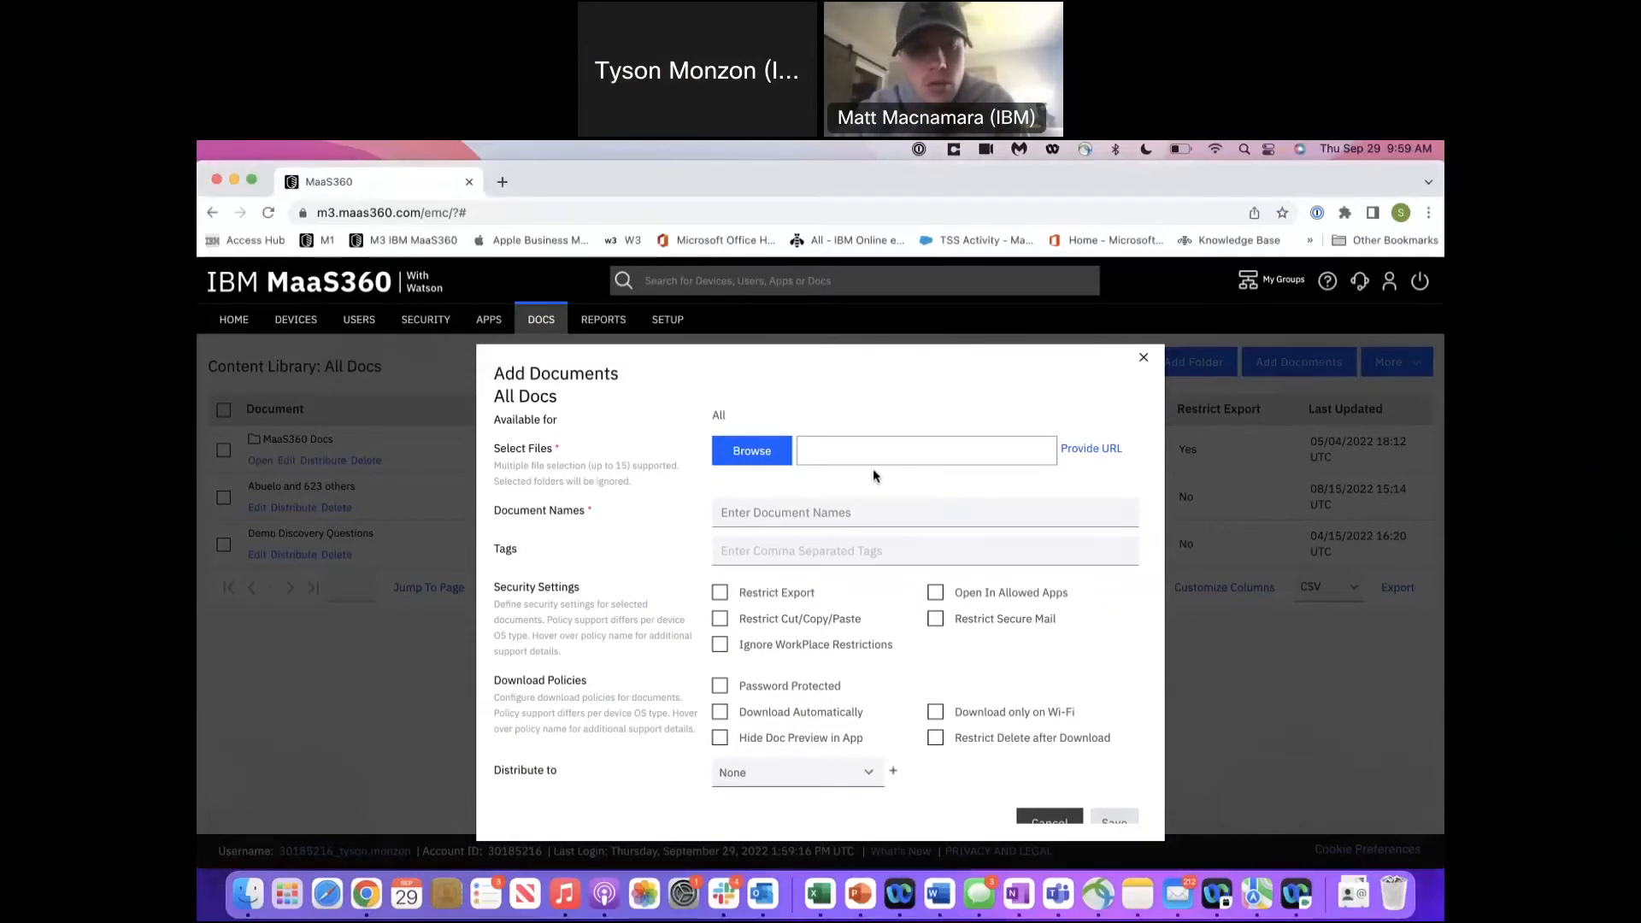
click(750, 450)
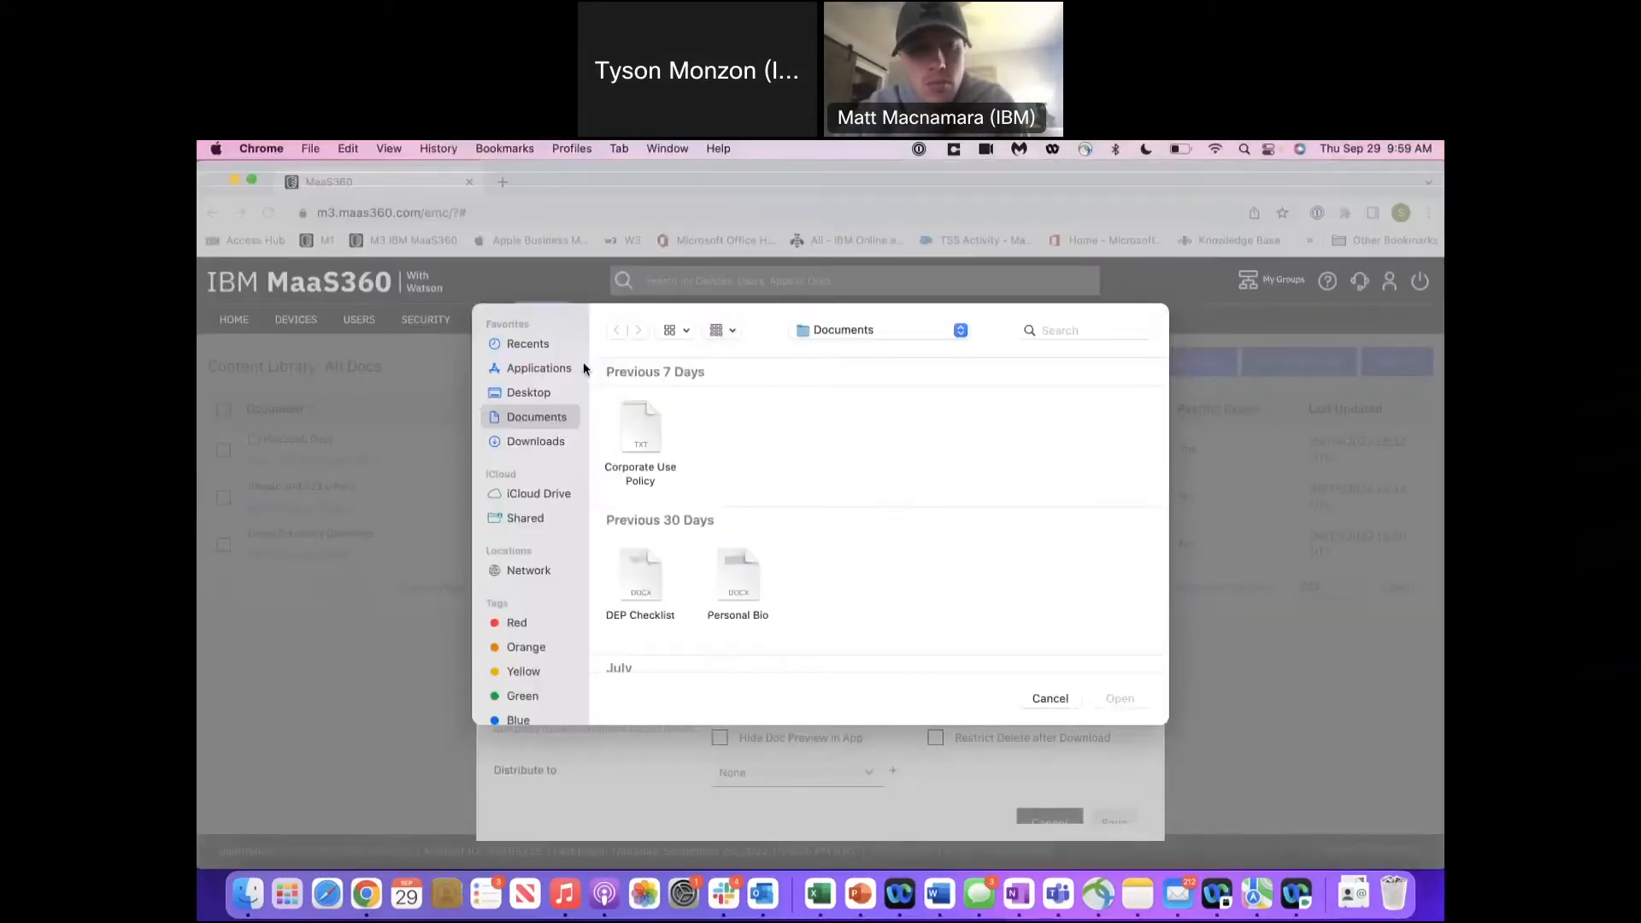
click(536, 441)
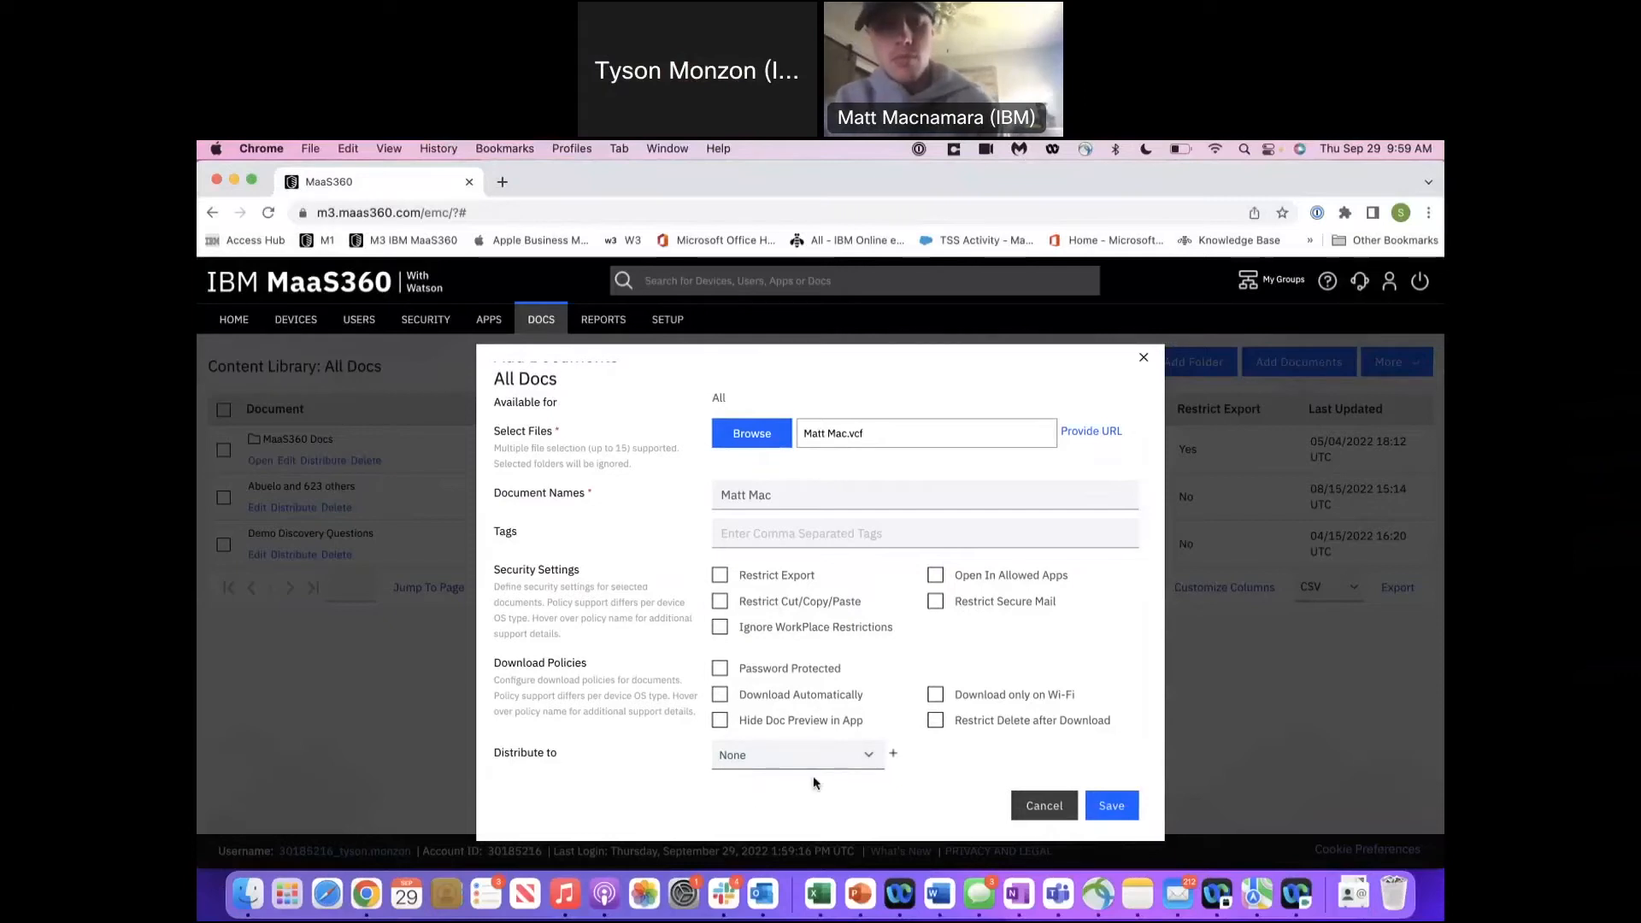
Set the document to distribute to All Devices/Users
click(795, 755)
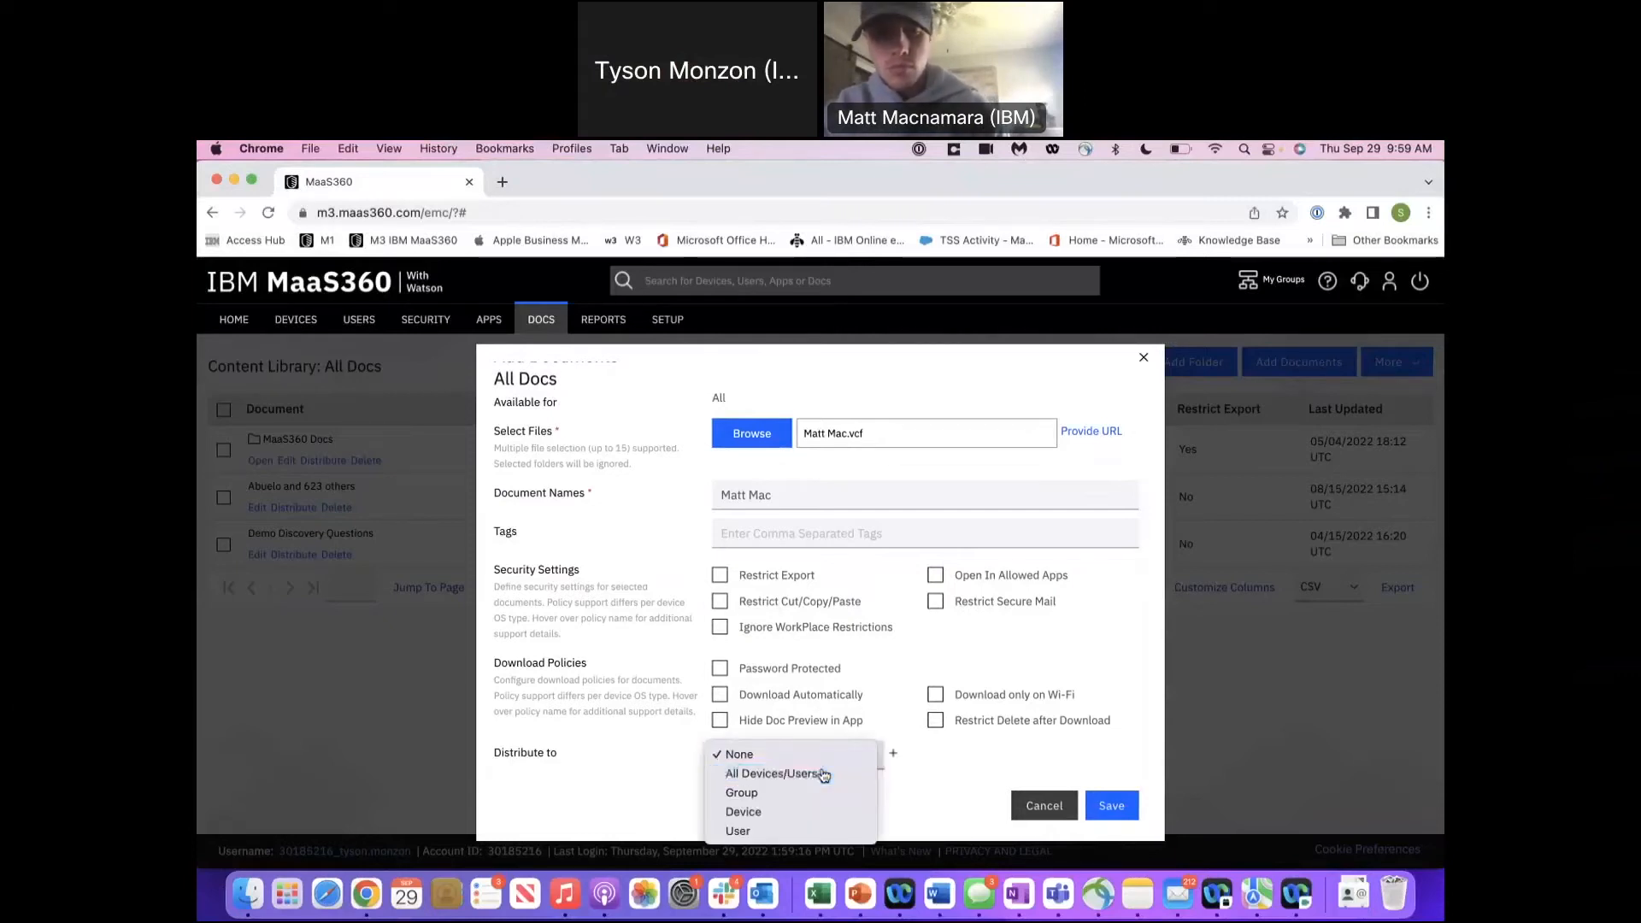
click(775, 773)
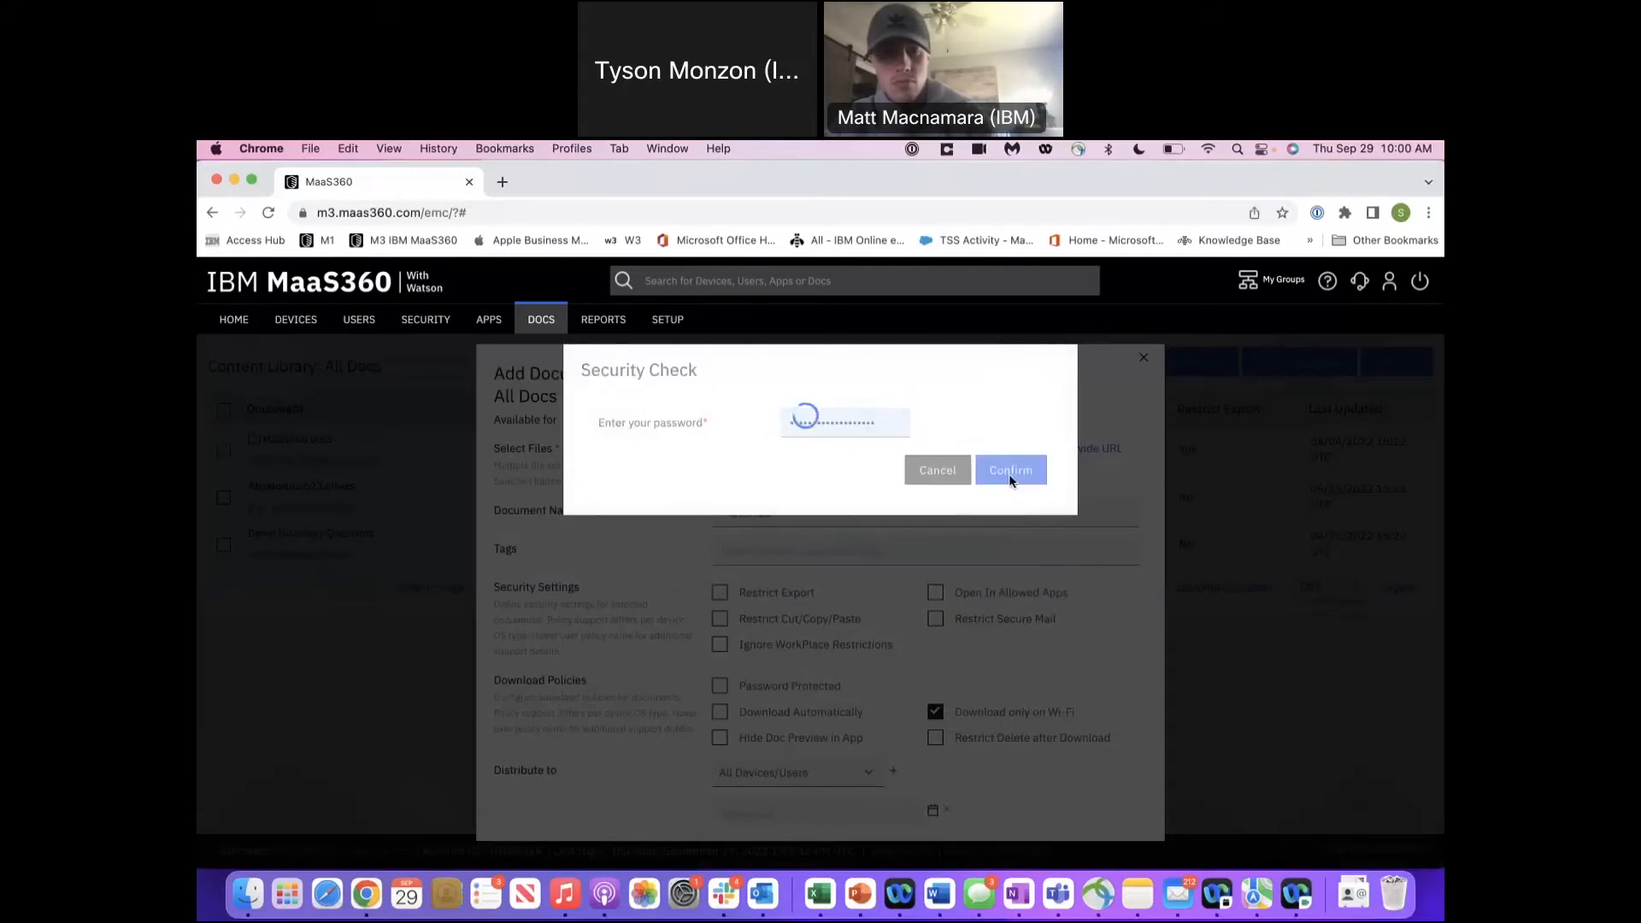
Confirm the password so Matt Mac uploads to the All Docs library
click(1008, 470)
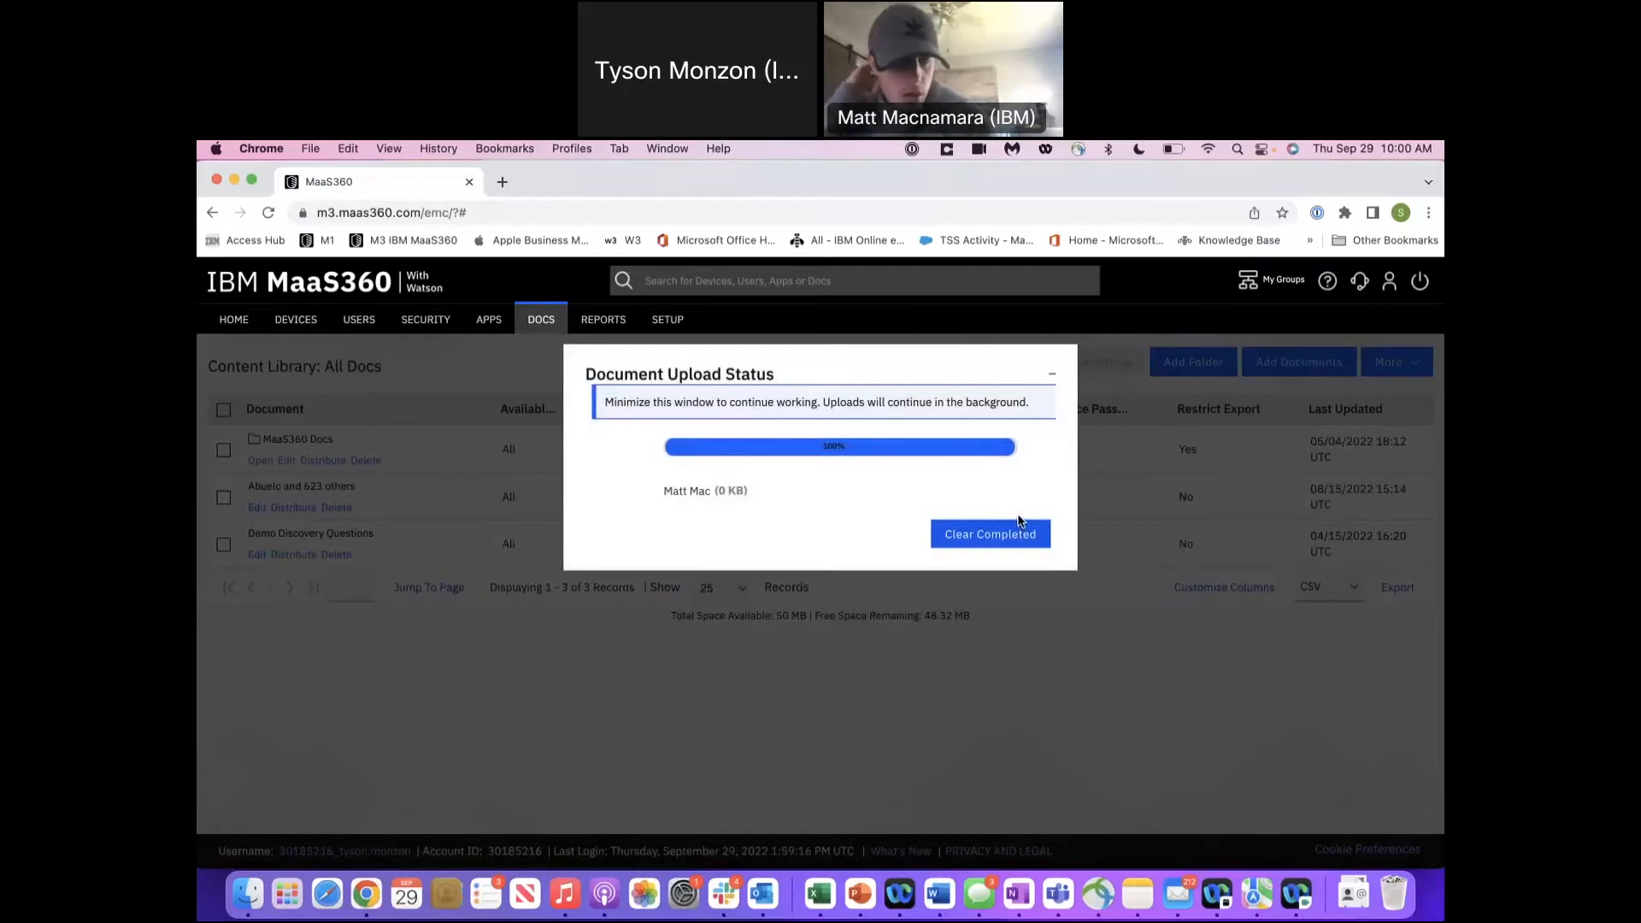
mouse_move(719, 508)
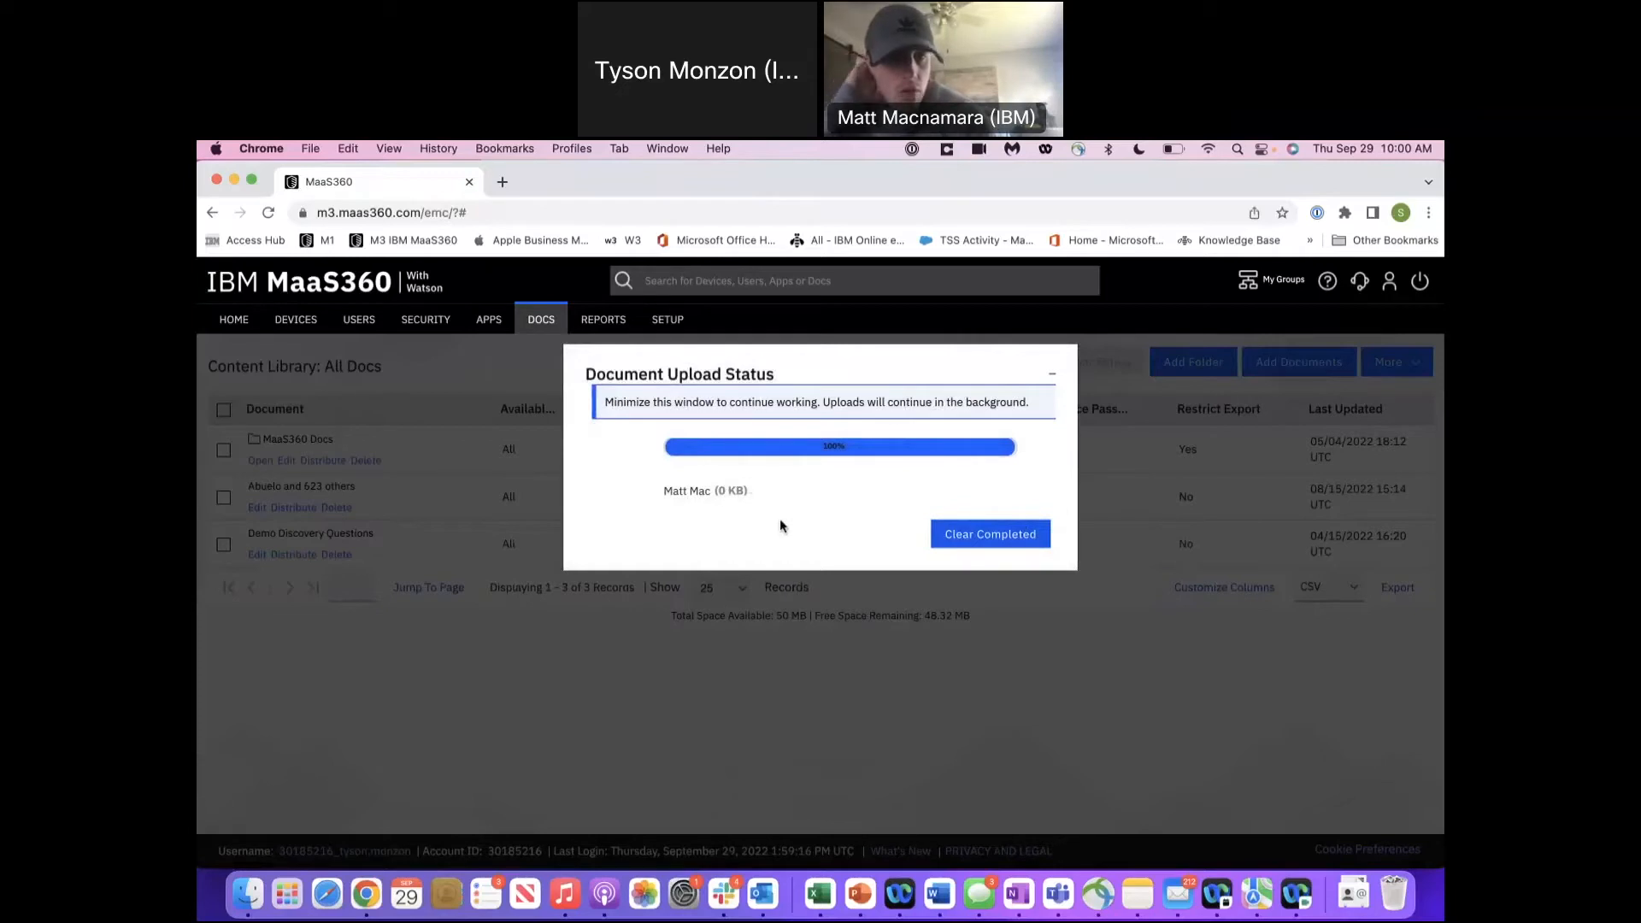
mouse_move(1044, 405)
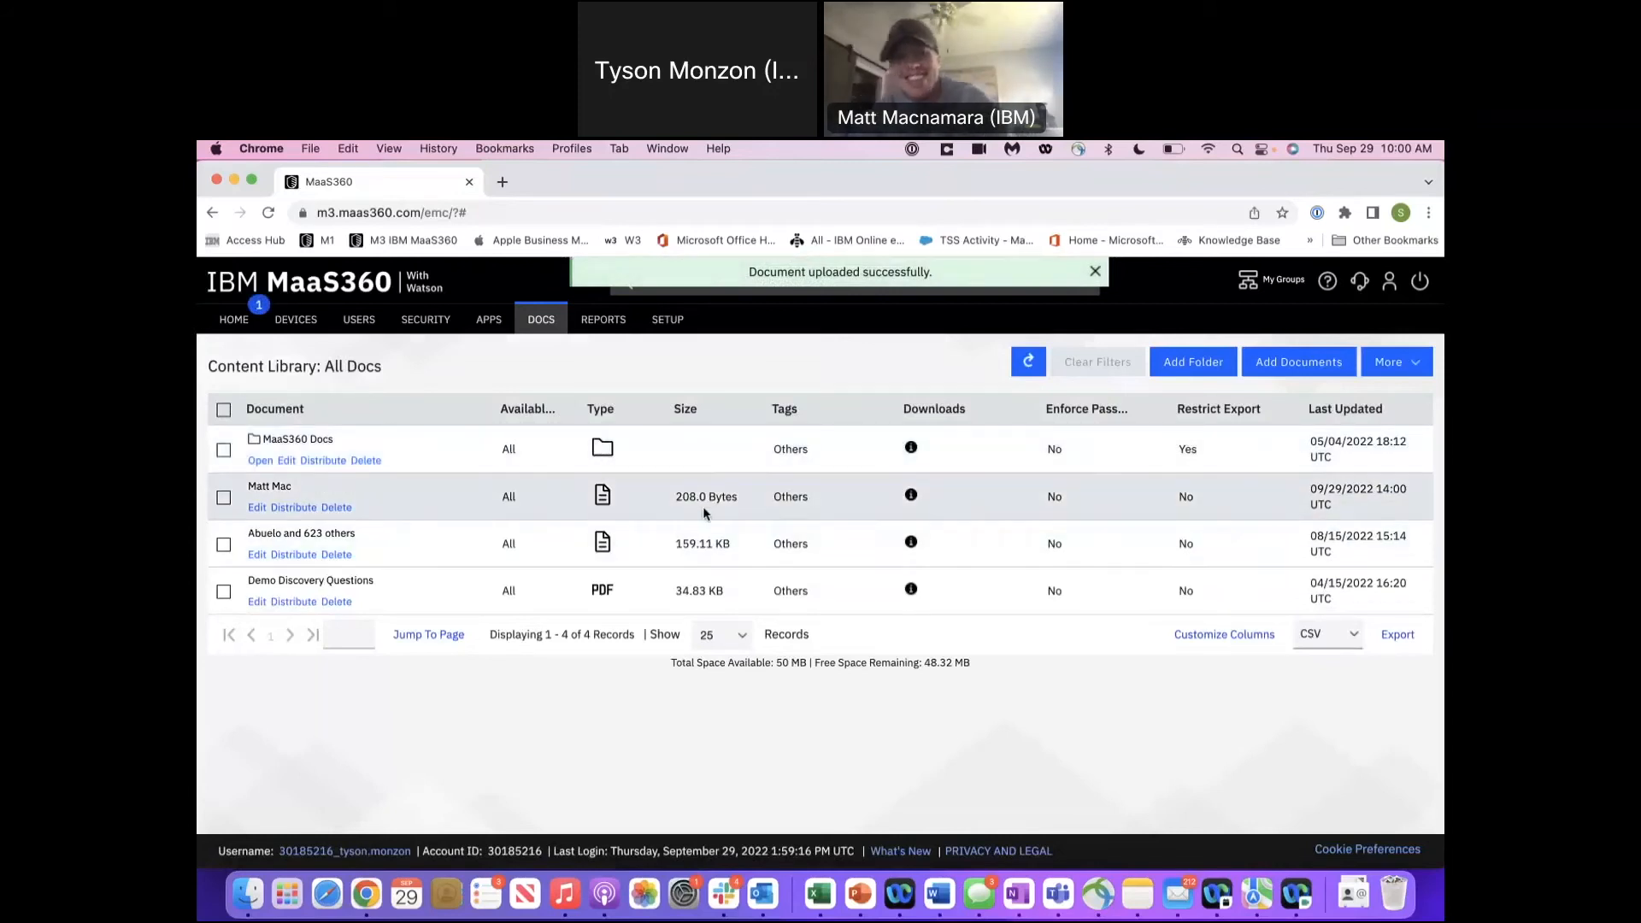
mouse_move(770, 525)
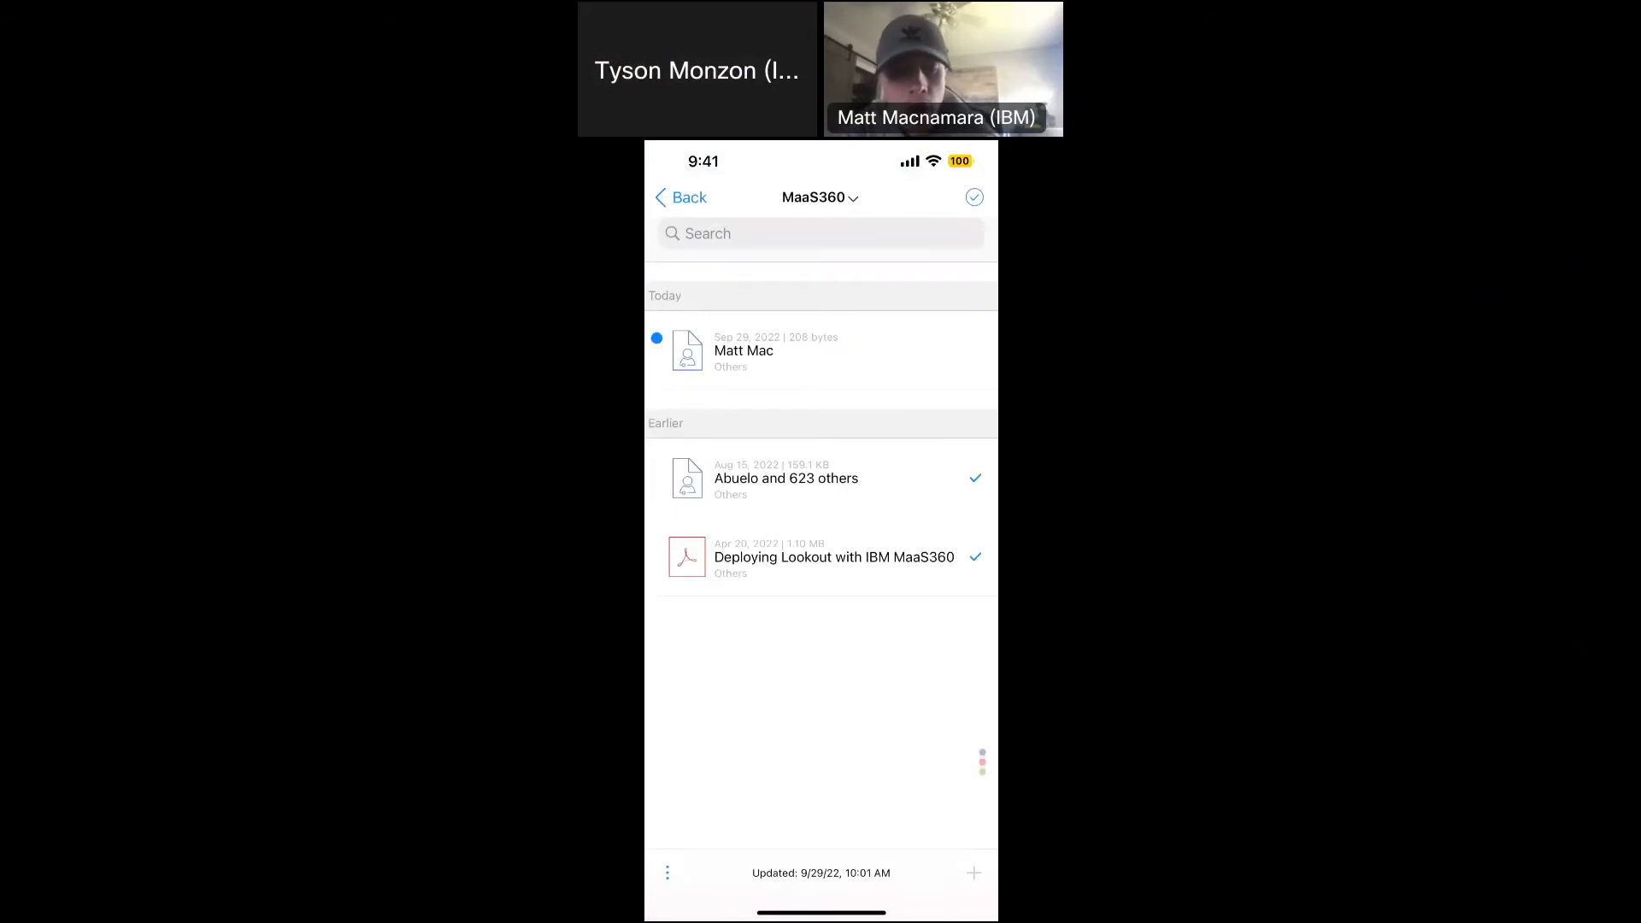
click(787, 479)
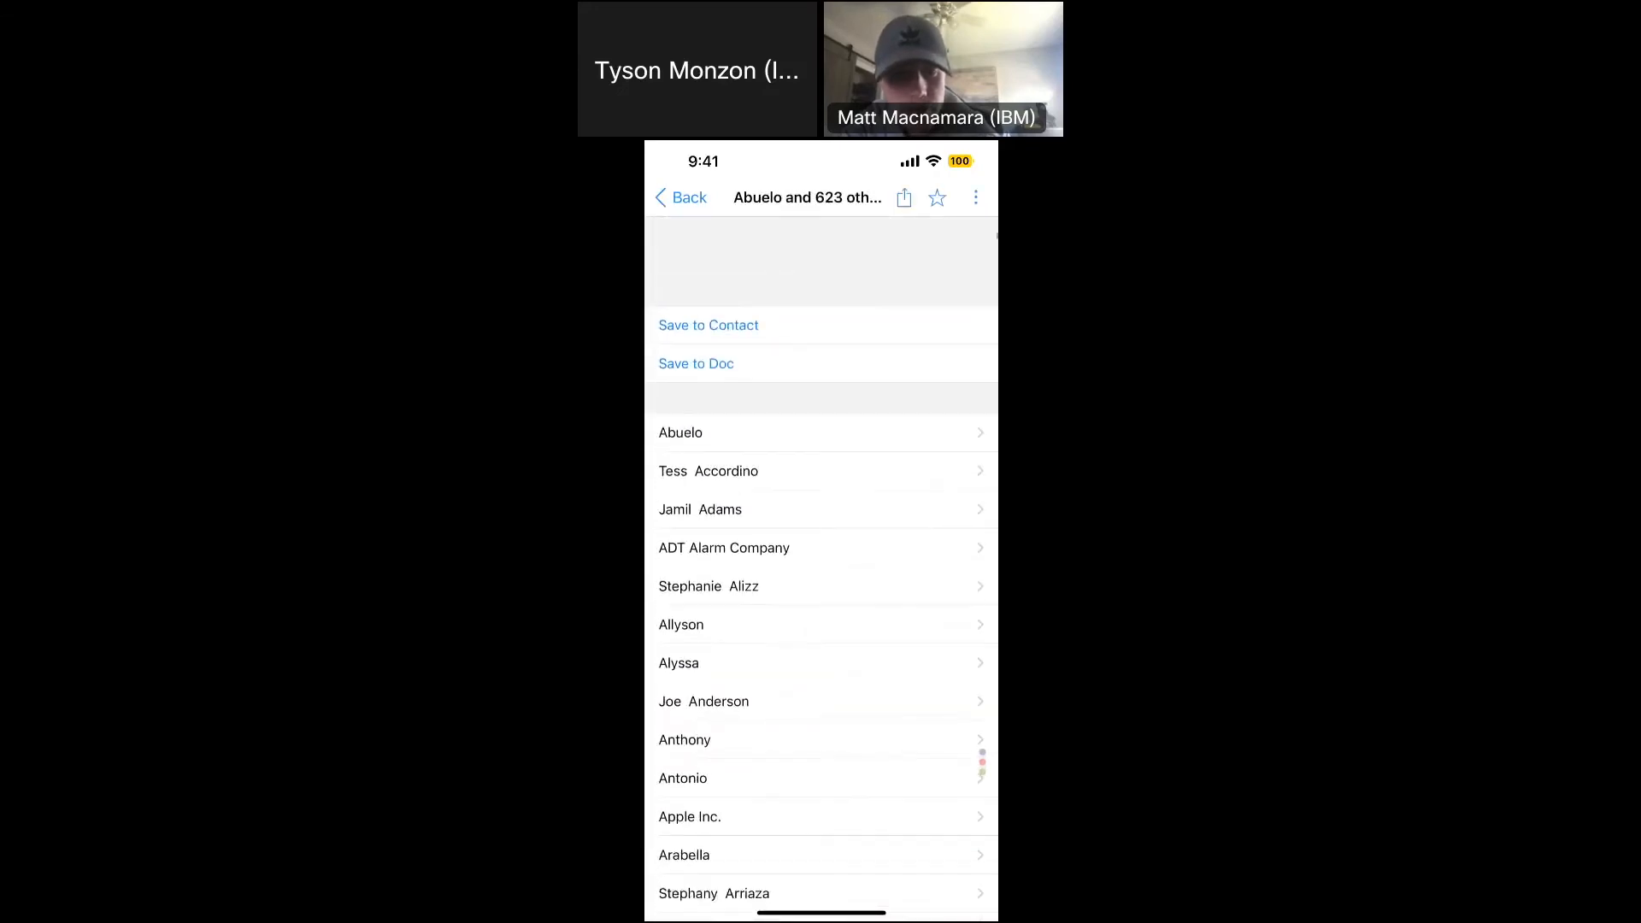
scroll(down, 3)
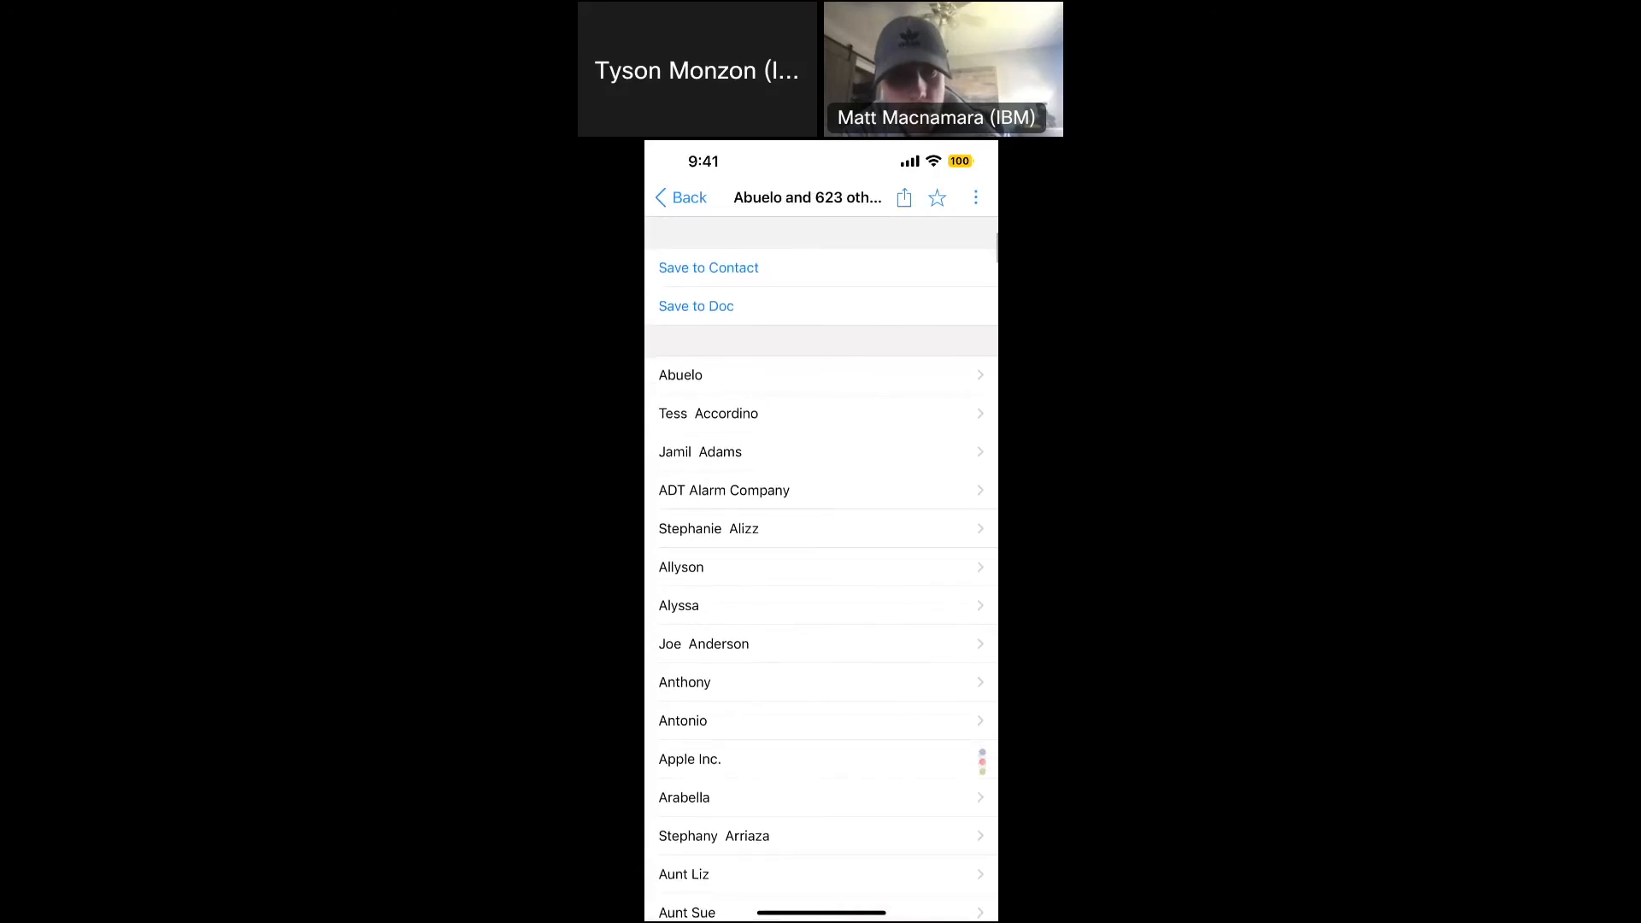
click(903, 197)
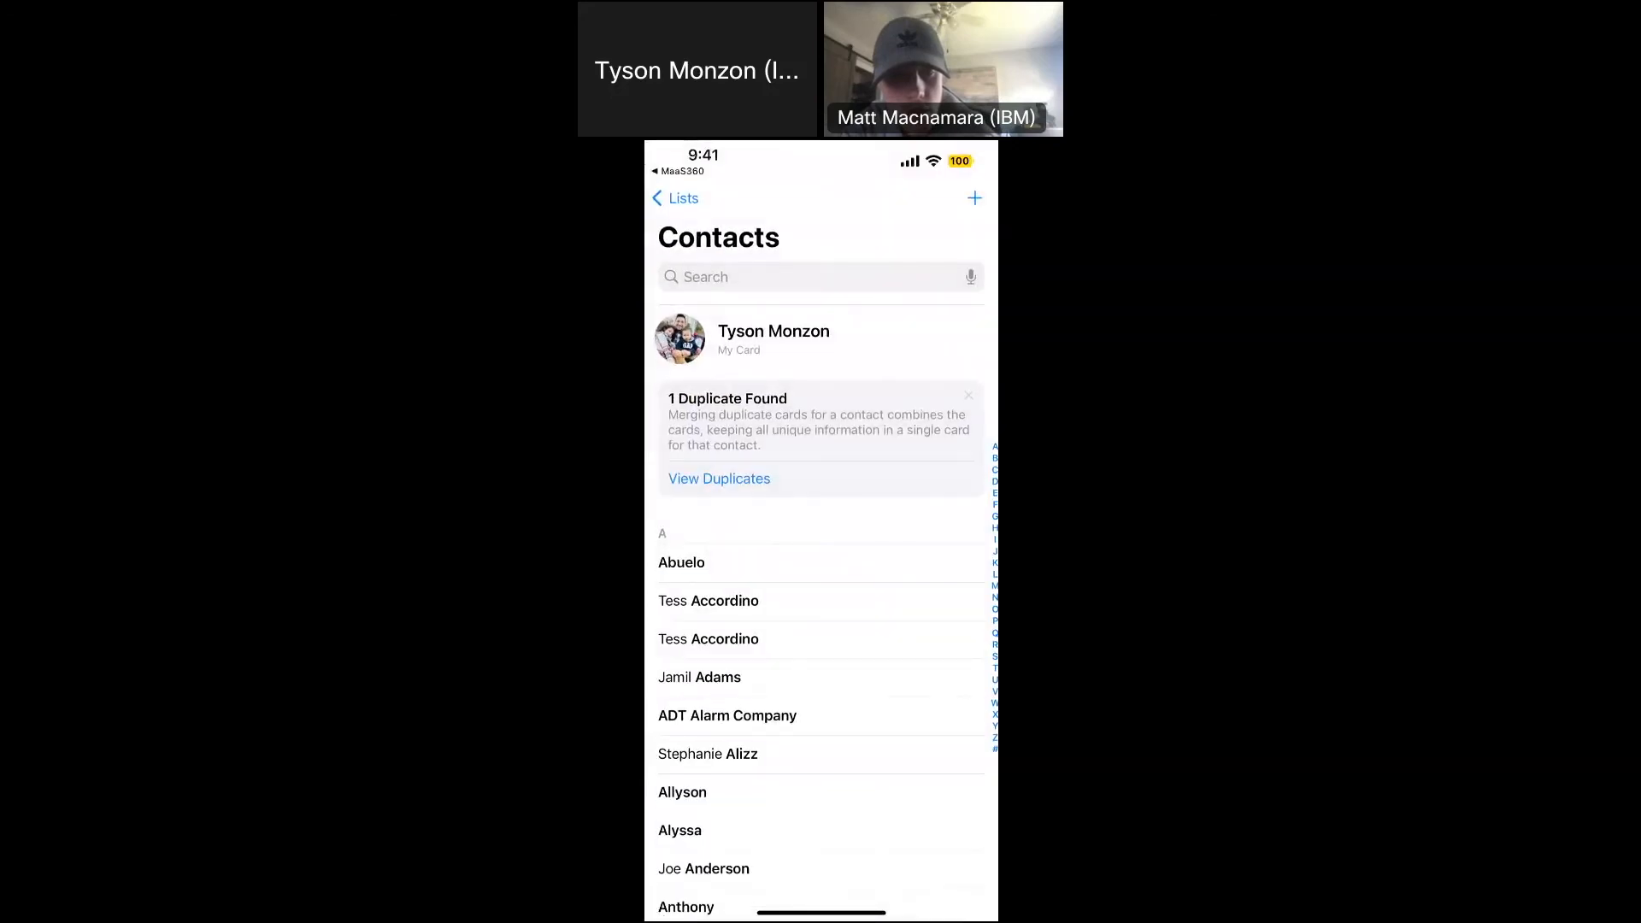
click(675, 198)
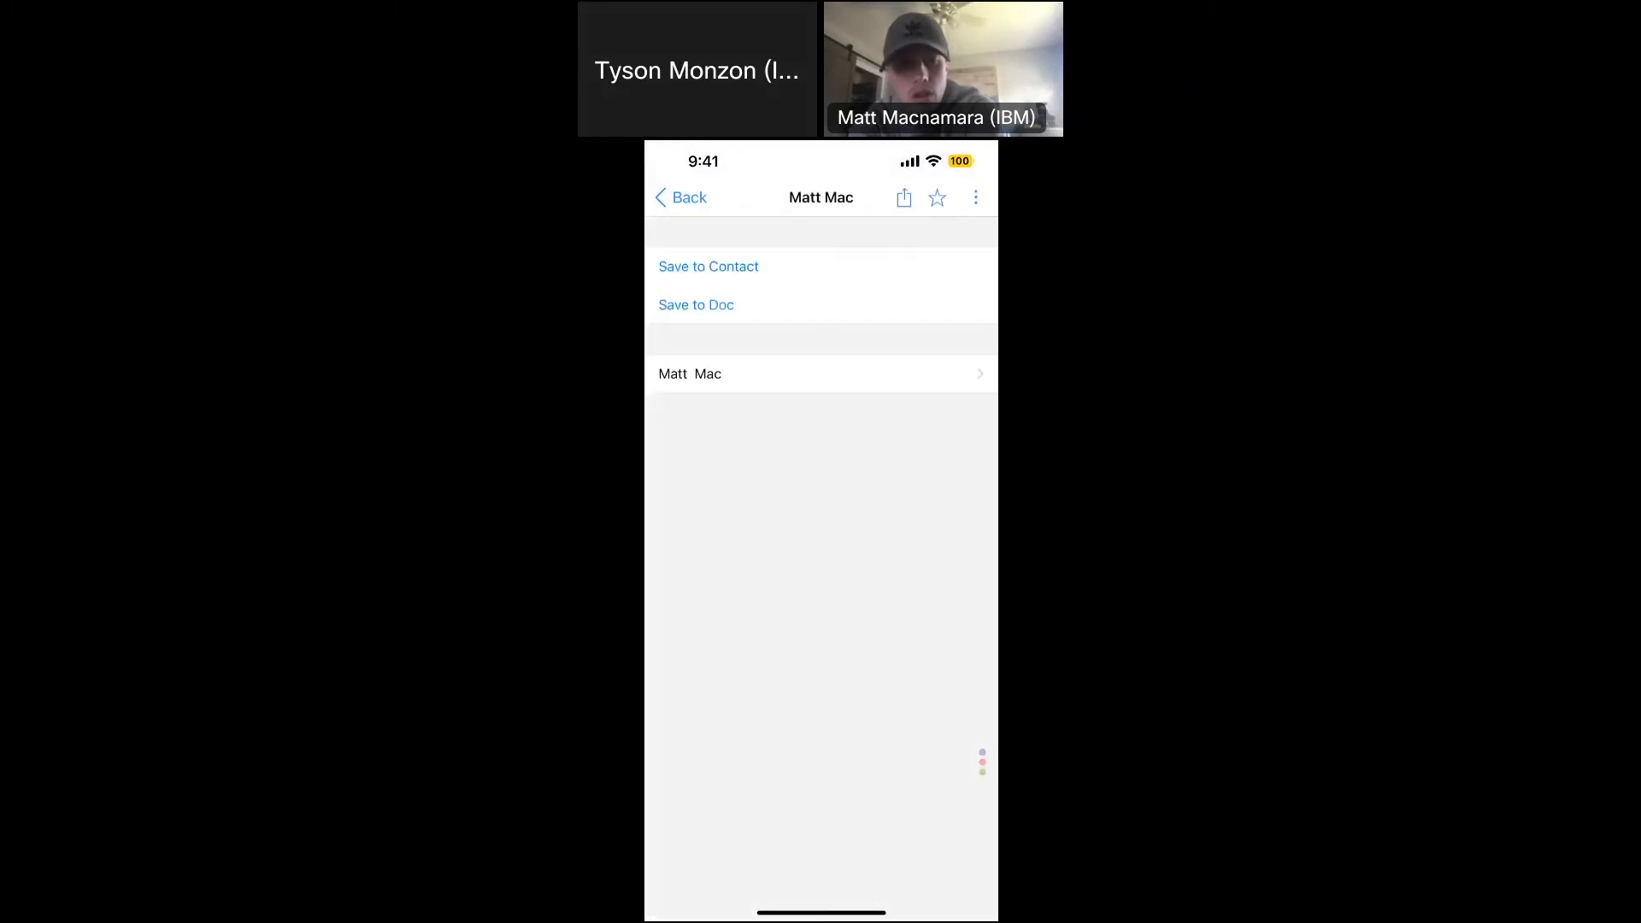
click(689, 373)
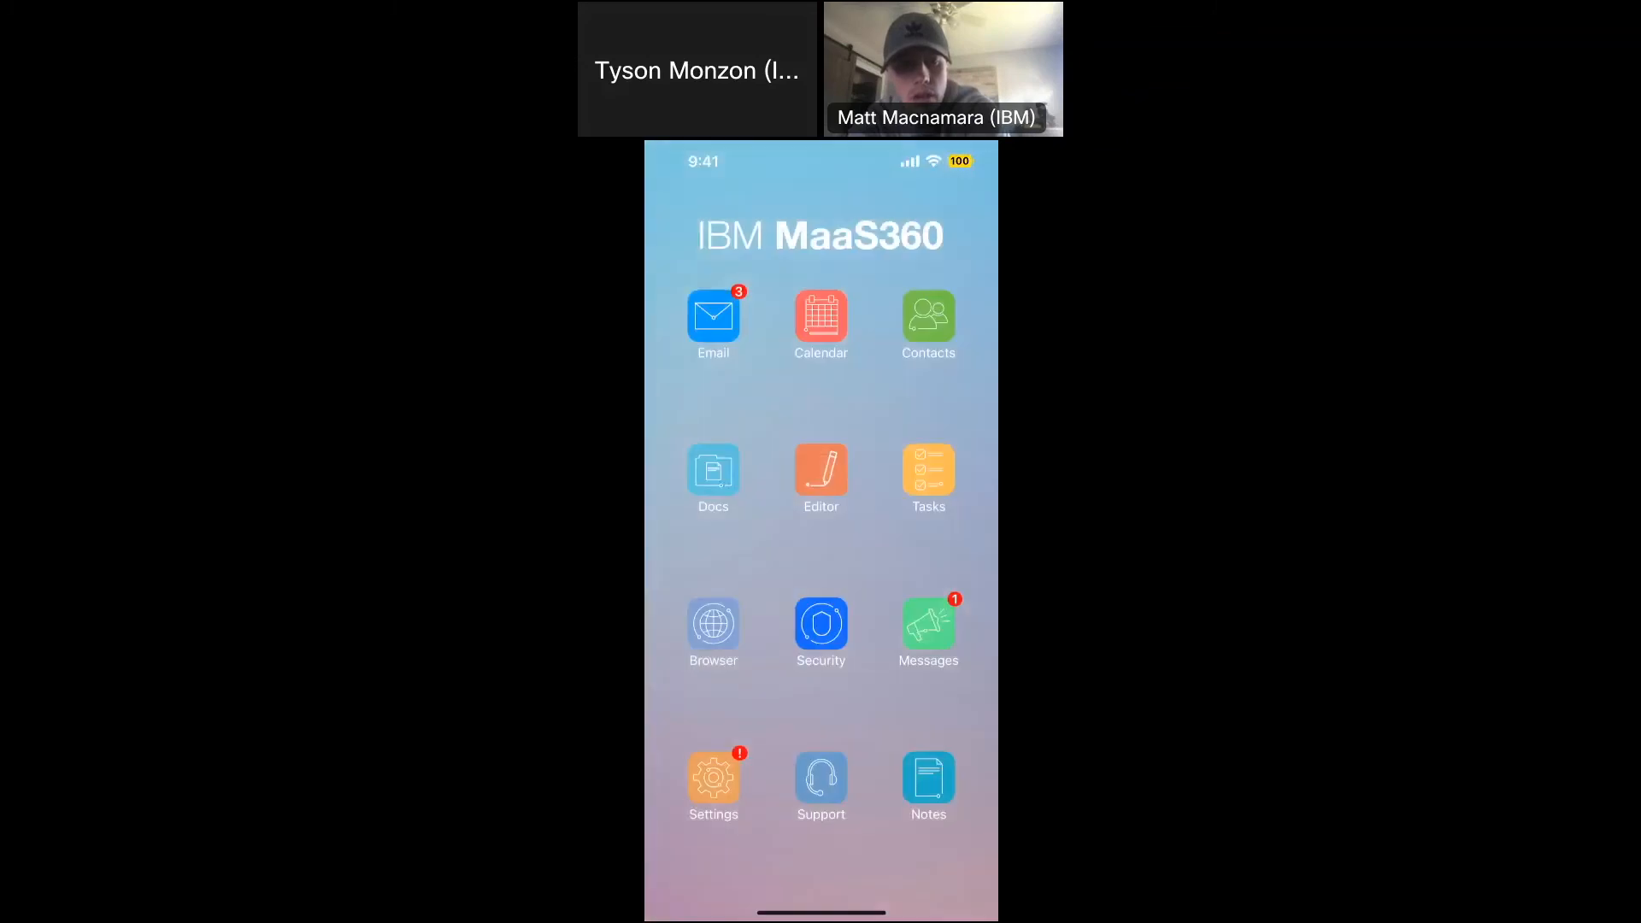
click(927, 316)
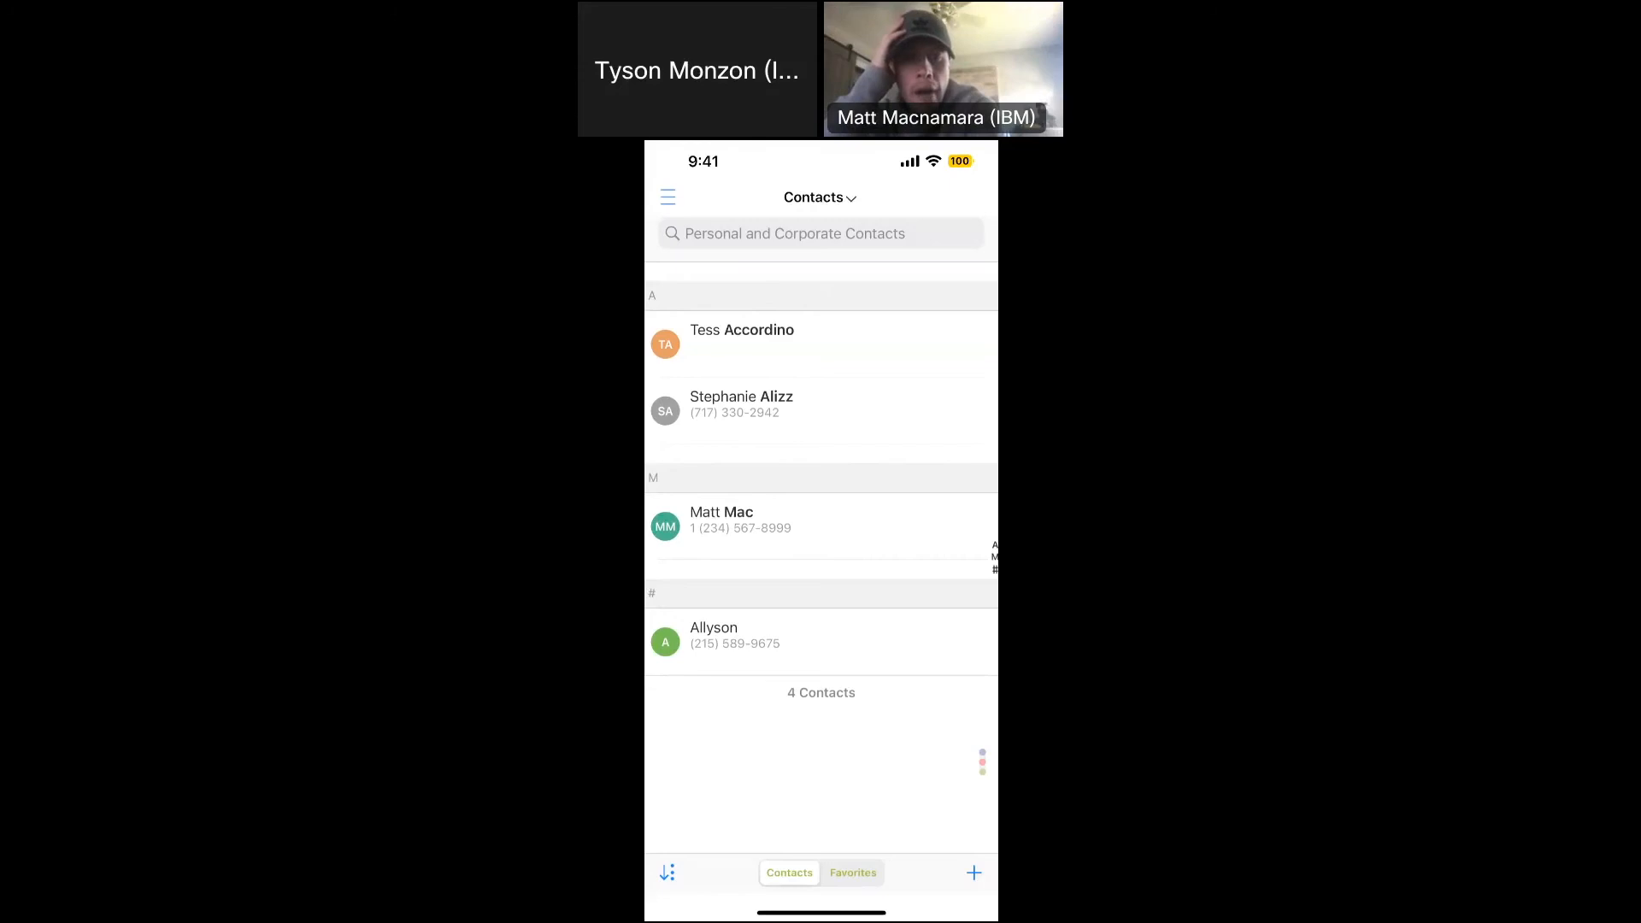
click(721, 520)
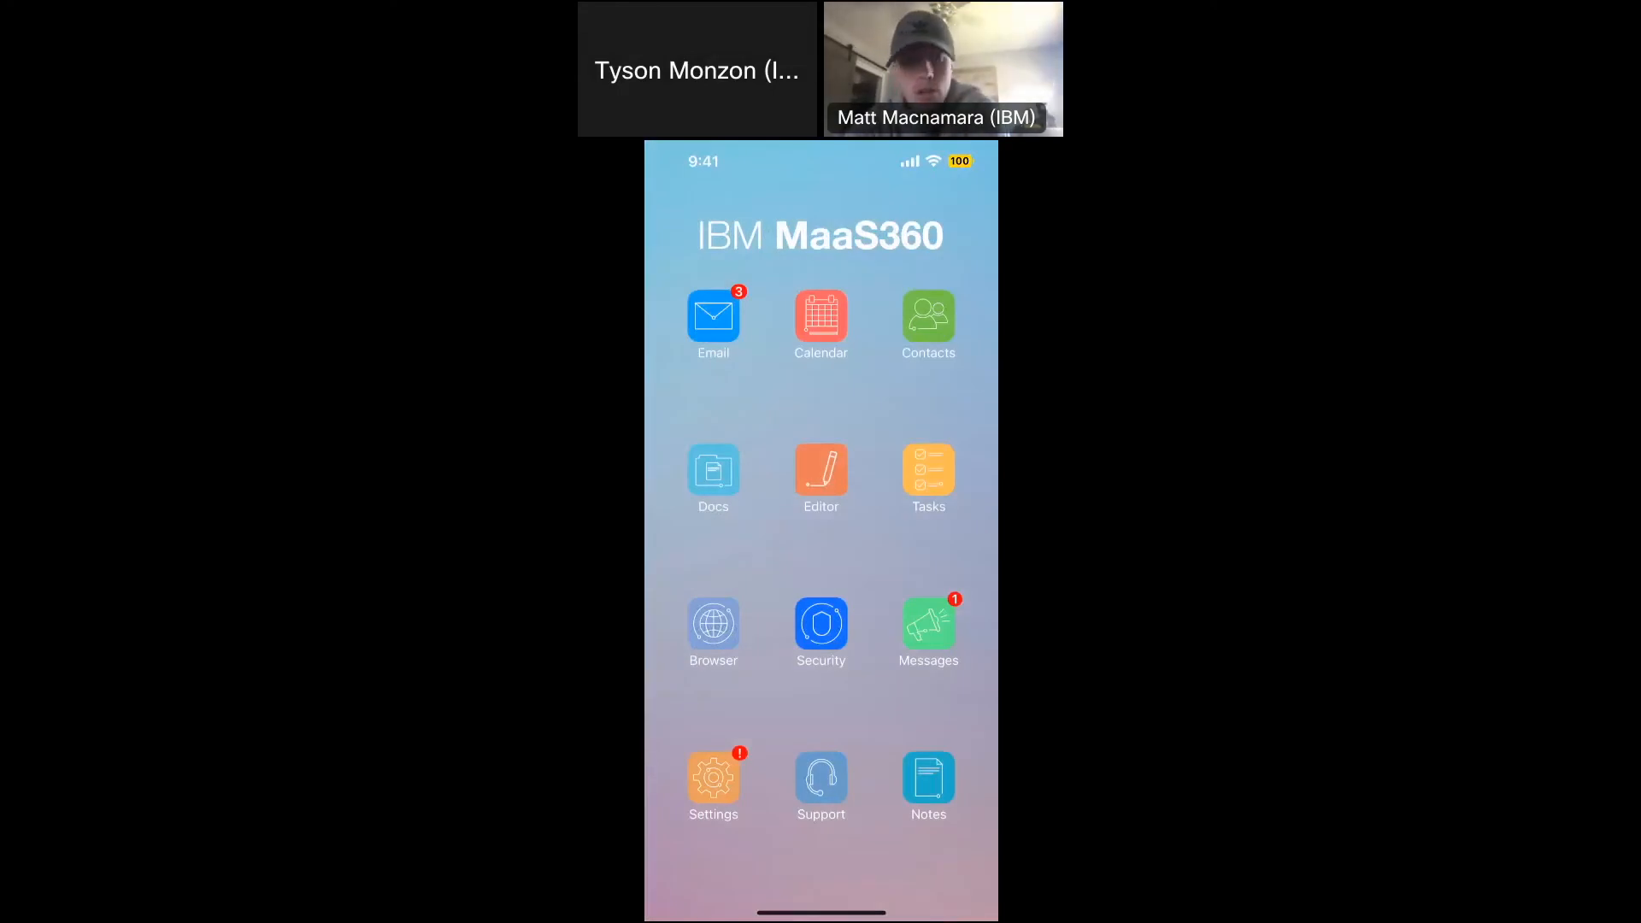
click(713, 472)
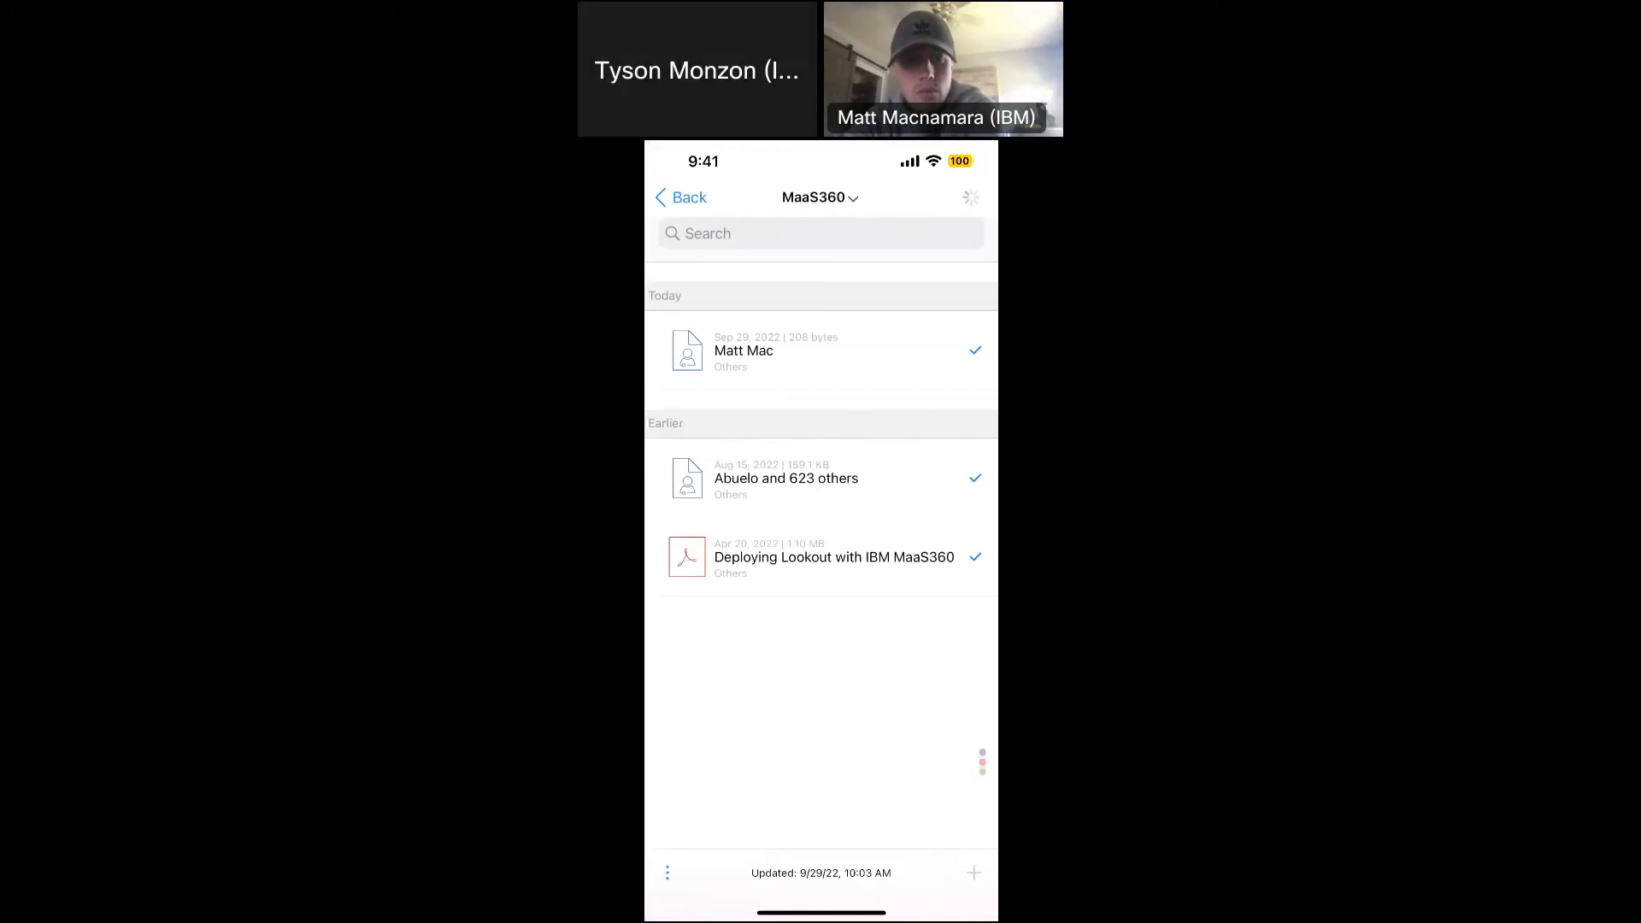